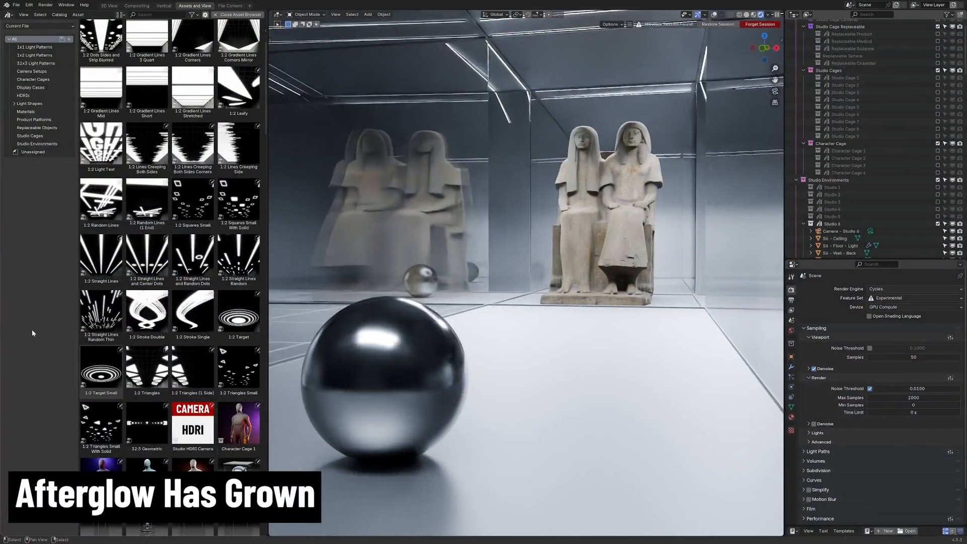
Scroll the Asset Browser to the display cases and select the tall 2 x 8 display case asset
scroll("down", 3)
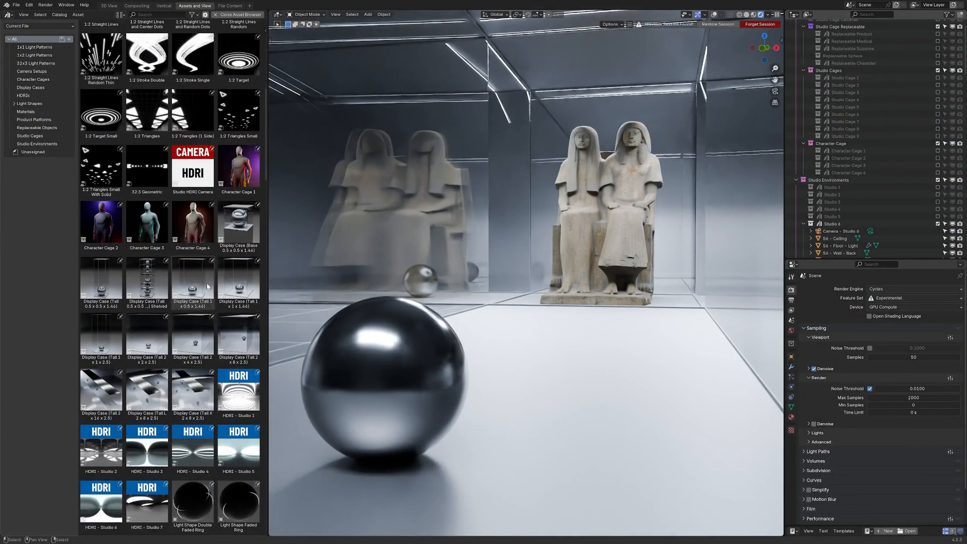
scroll("down", 3)
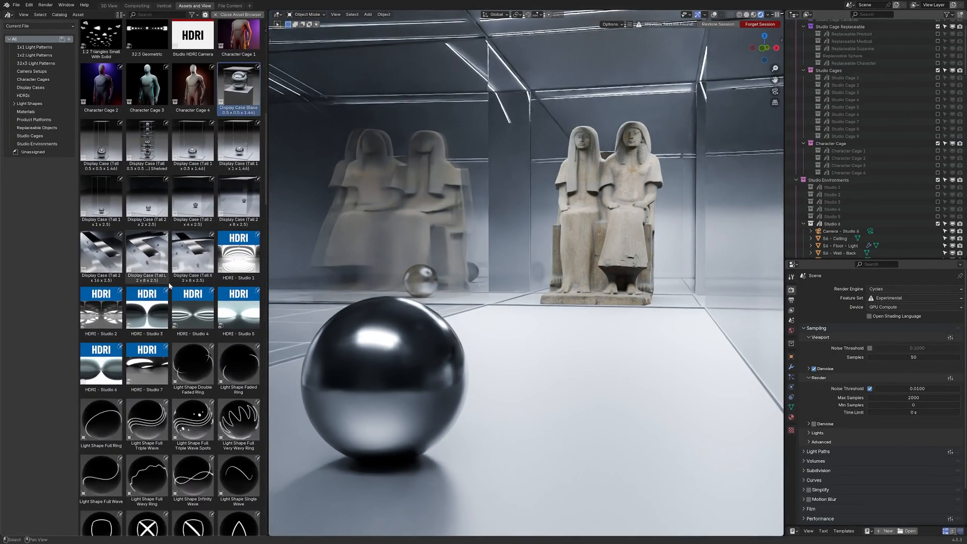
left_click(237, 197)
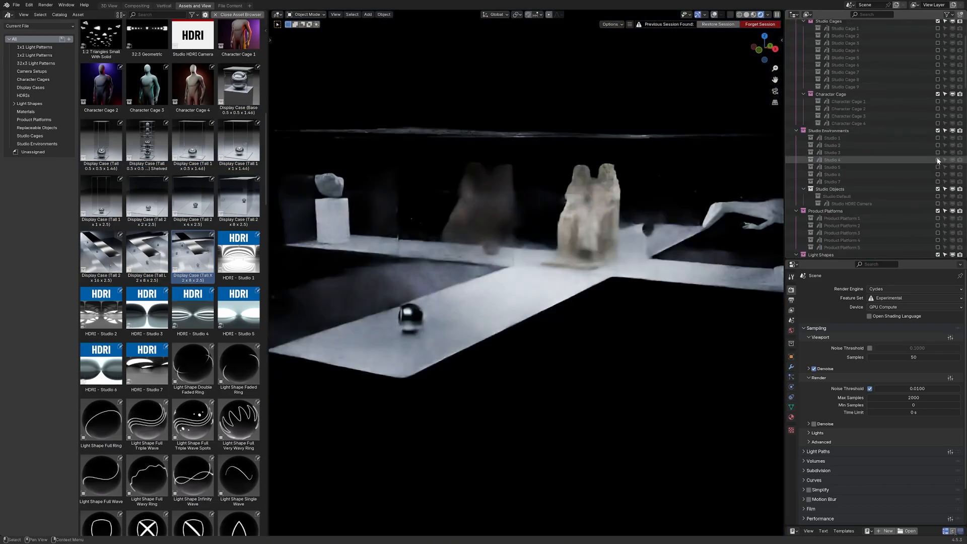
Toggle studio environment visibility in the Outliner so Studio 1 becomes the visible environment
left_click(810, 152)
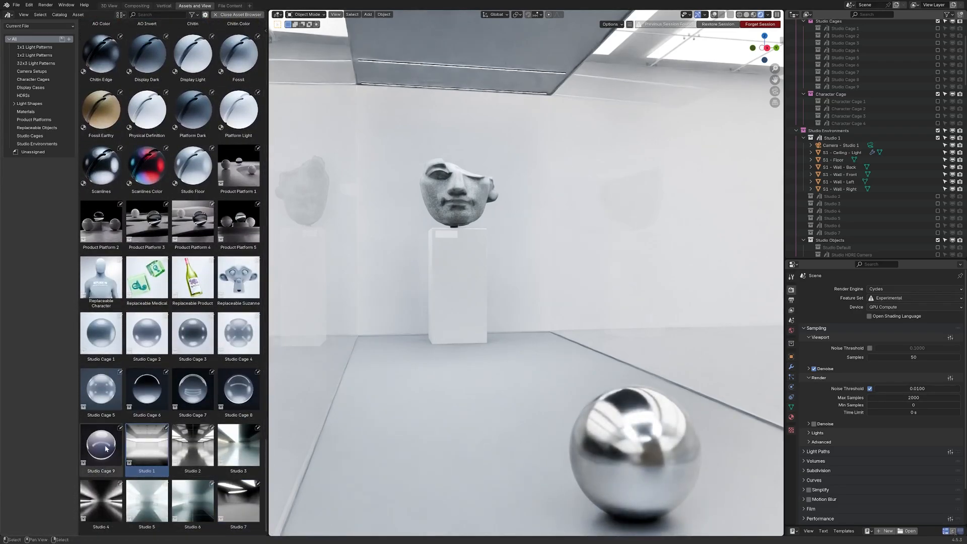
Select the Studio Cage 1, 5 and 6 assets in the Asset Browser
left_click(99, 333)
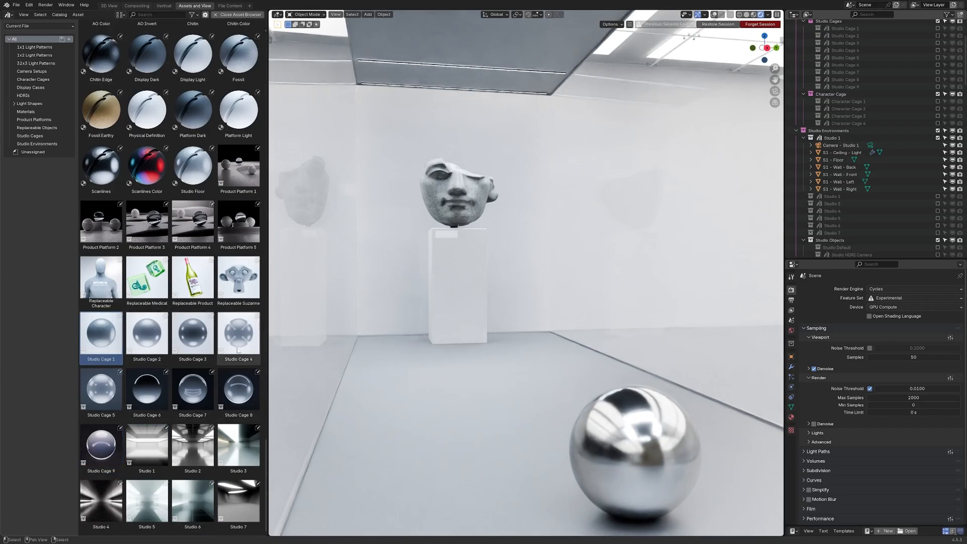
left_click(100, 392)
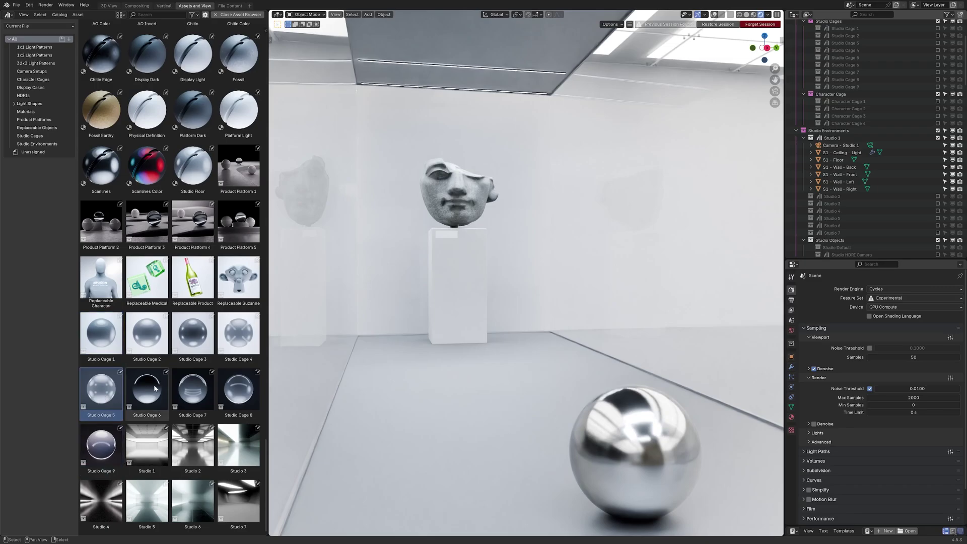
left_click(192, 392)
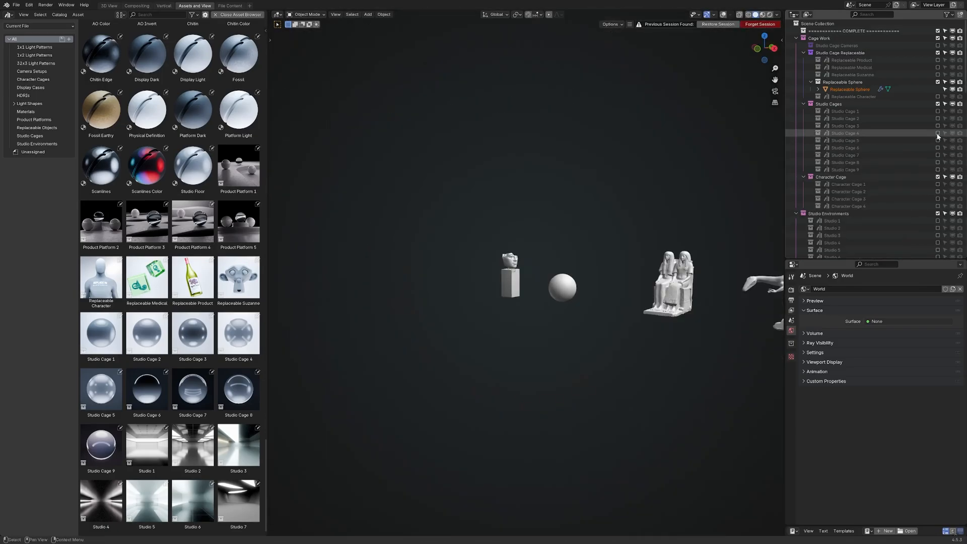
Toggle a studio cage collection's visibility and pick the Product Platform 4 asset
left_click(809, 126)
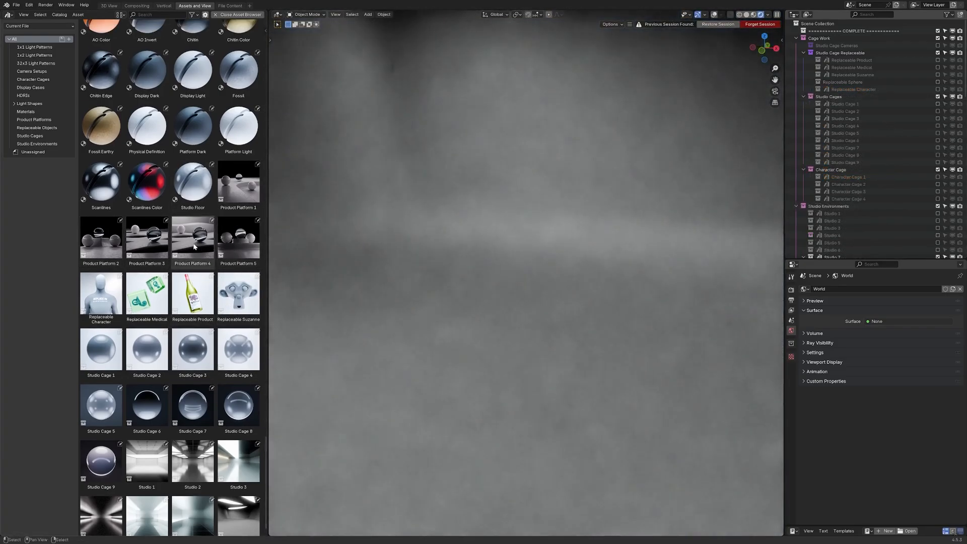
left_click(192, 238)
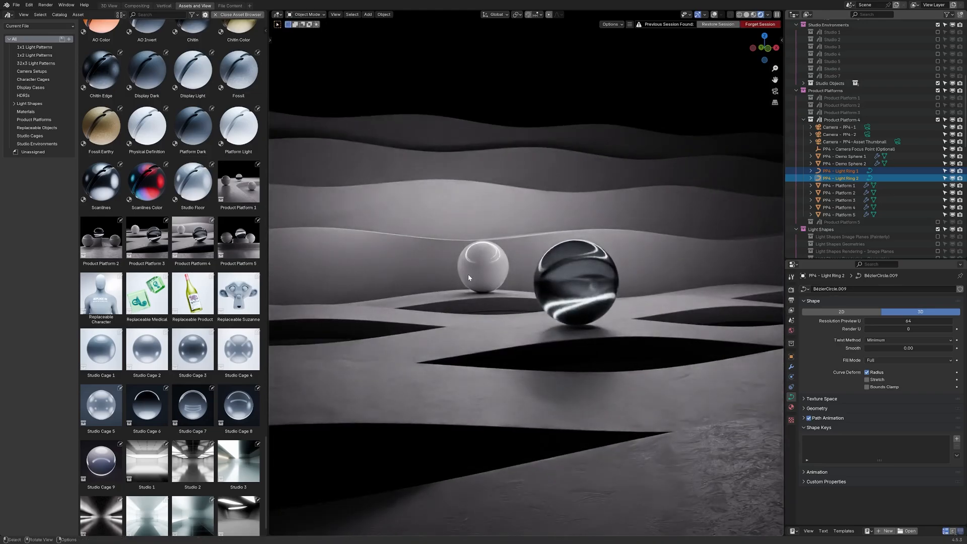
Scroll the Asset Browser up to the Light Shape (Painterly) assets
scroll("up", 3)
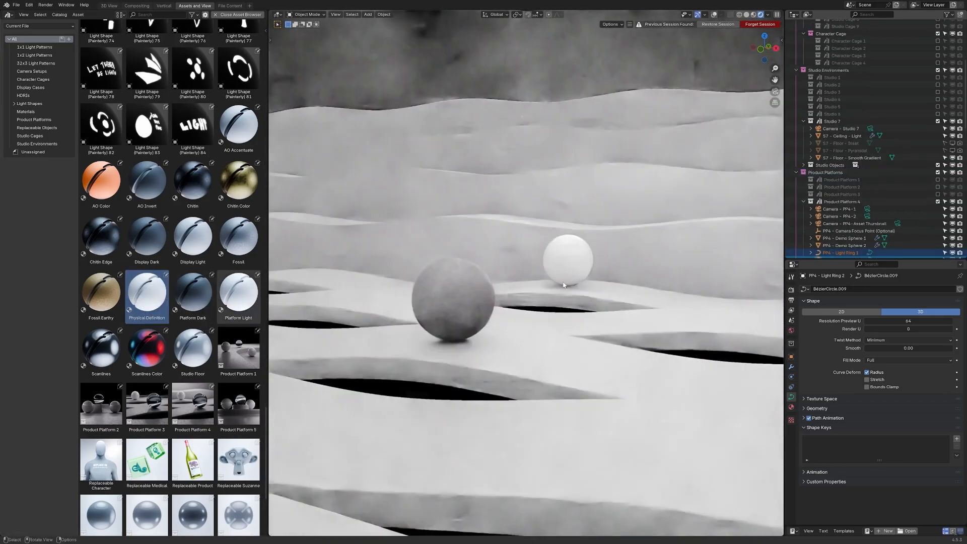
scroll("up", 3)
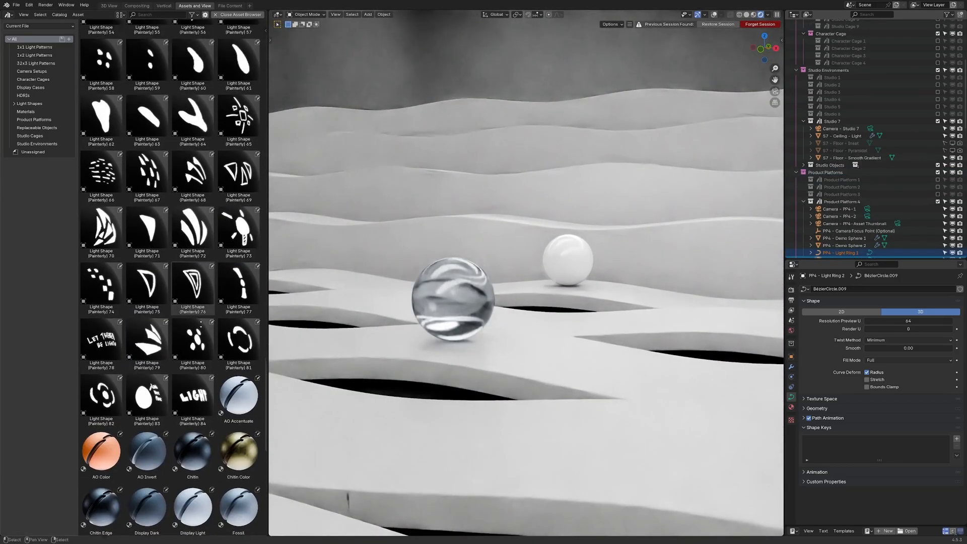
scroll("up", 3)
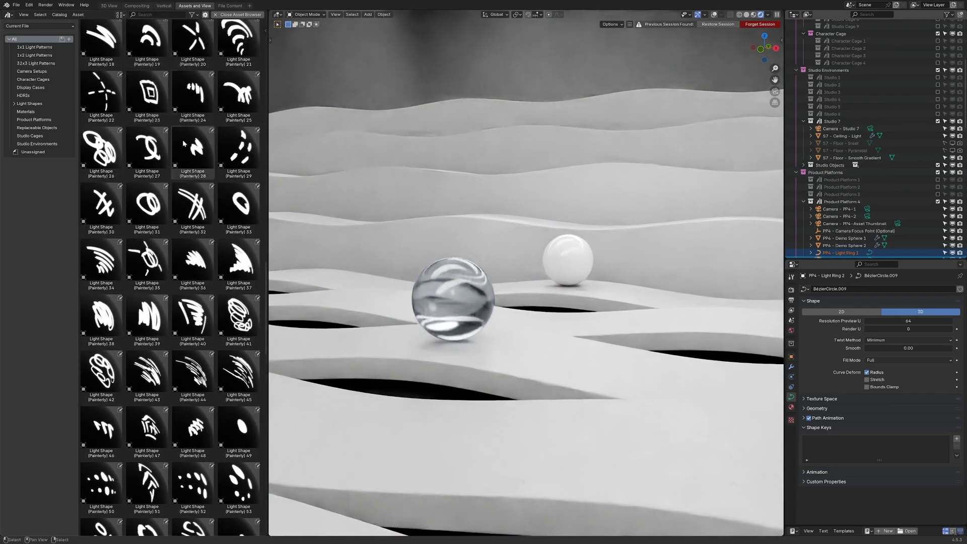
scroll("up", 3)
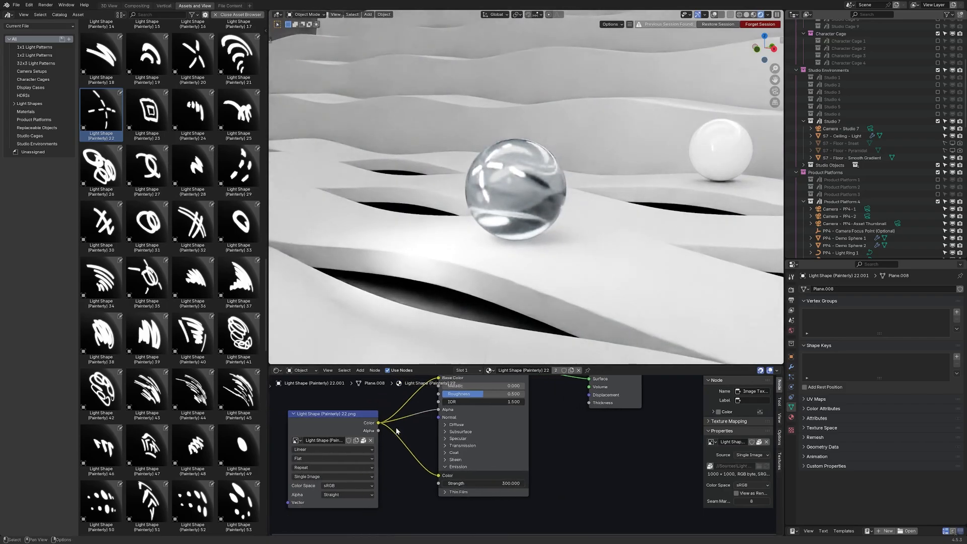
Insert a Mix node on the image's color link and zoom the viewport out
left_click(360, 370)
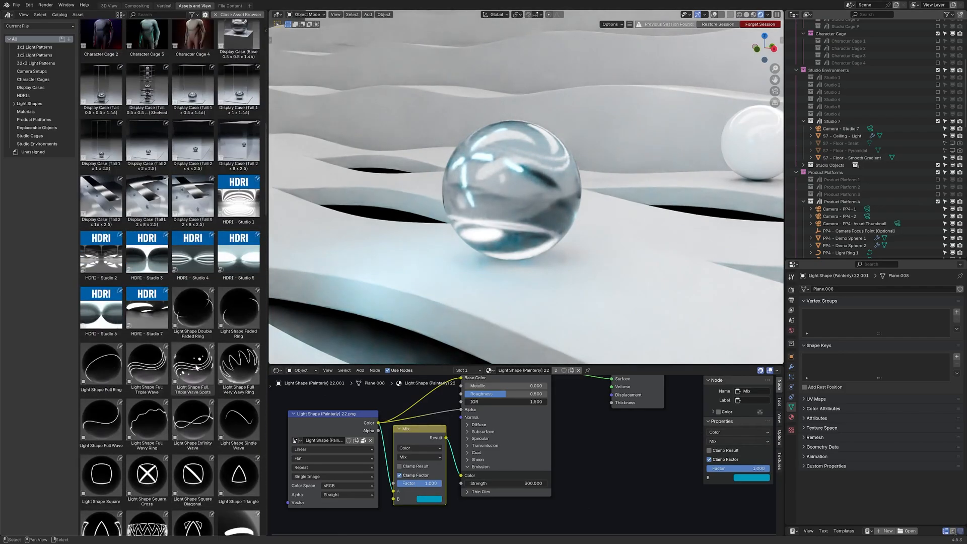
scroll("up", 3)
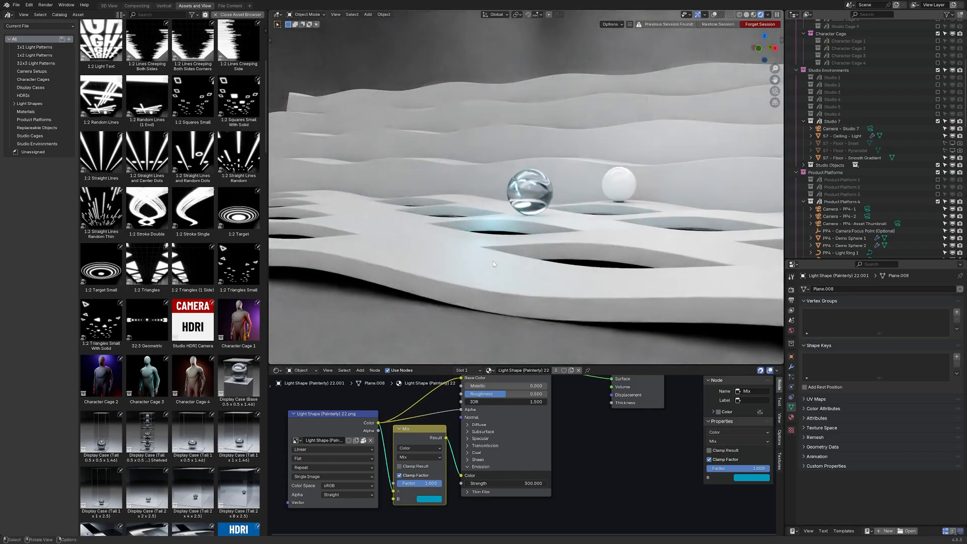
mouse_move(575, 122)
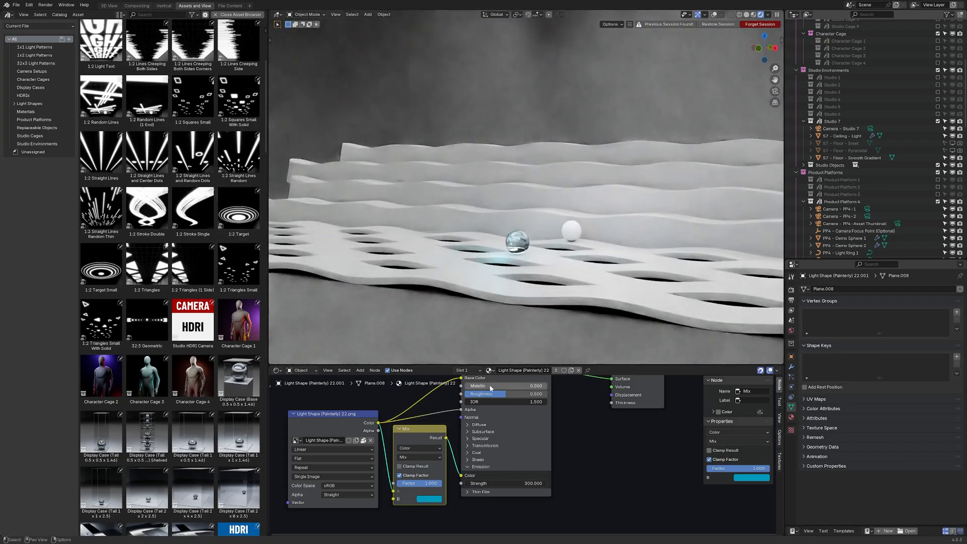
left_click(841, 135)
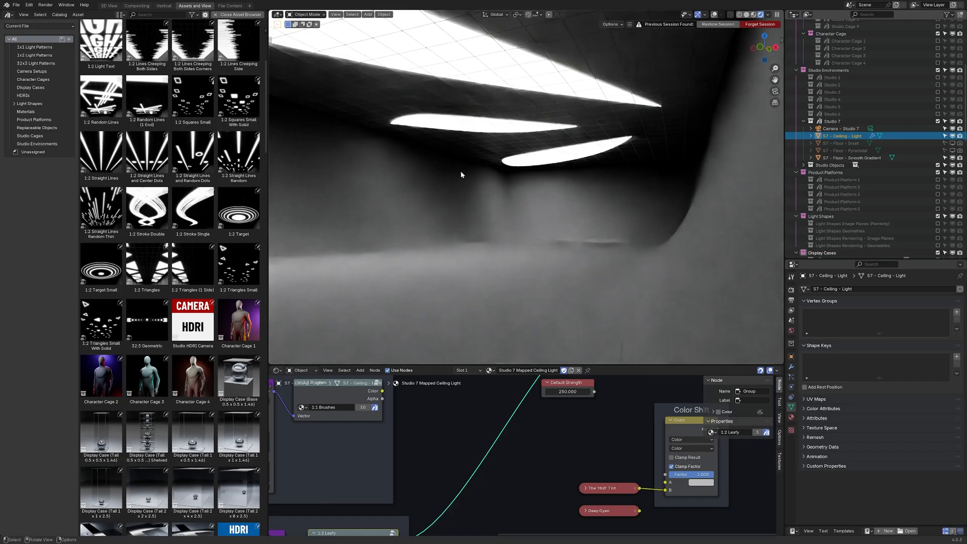
Scroll the Asset Browser to the 1:2 Straight Lines Random Thin pattern for the ceiling light
scroll("down", 3)
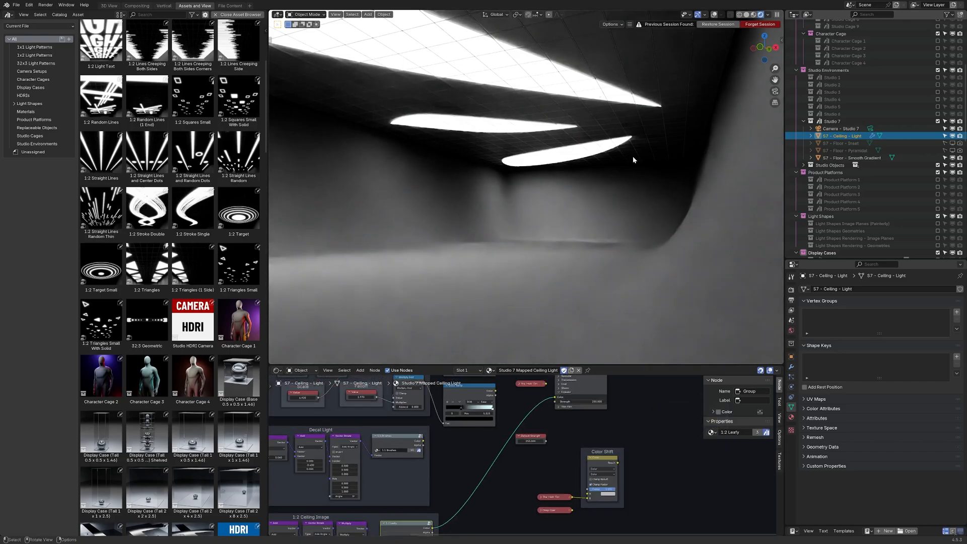
mouse_move(609, 56)
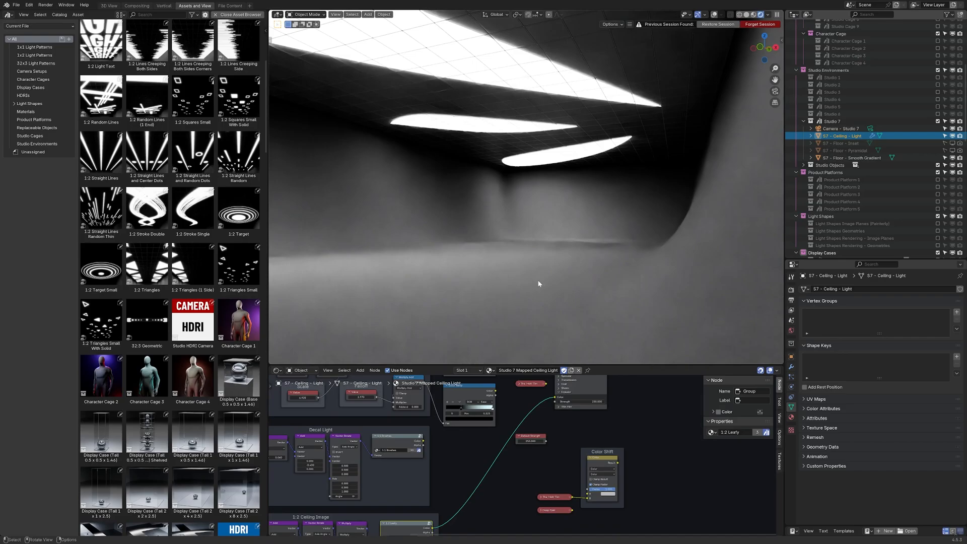
mouse_move(294, 240)
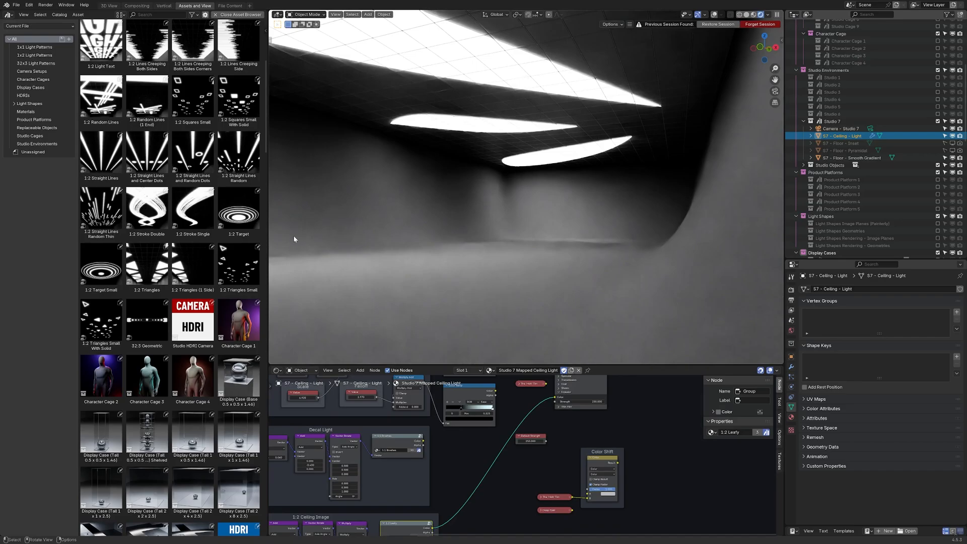
scroll("up", 3)
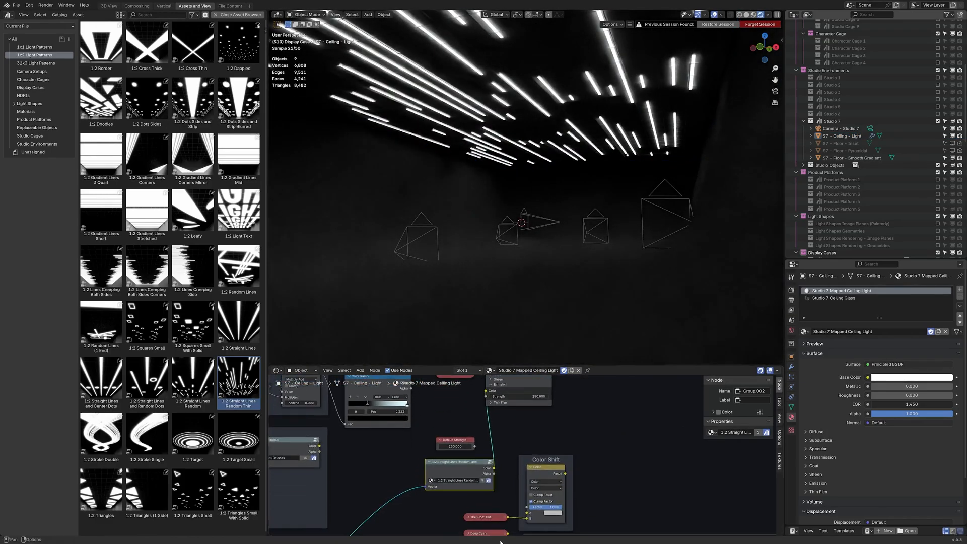
Switch to the Display Cases scene with the version 2.2 notes shown
left_click(518, 396)
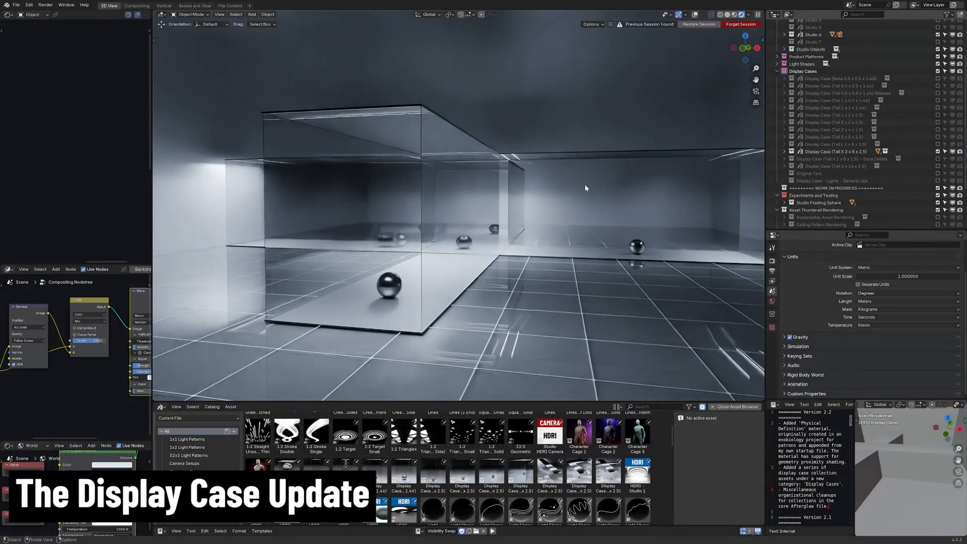
mouse_move(432, 399)
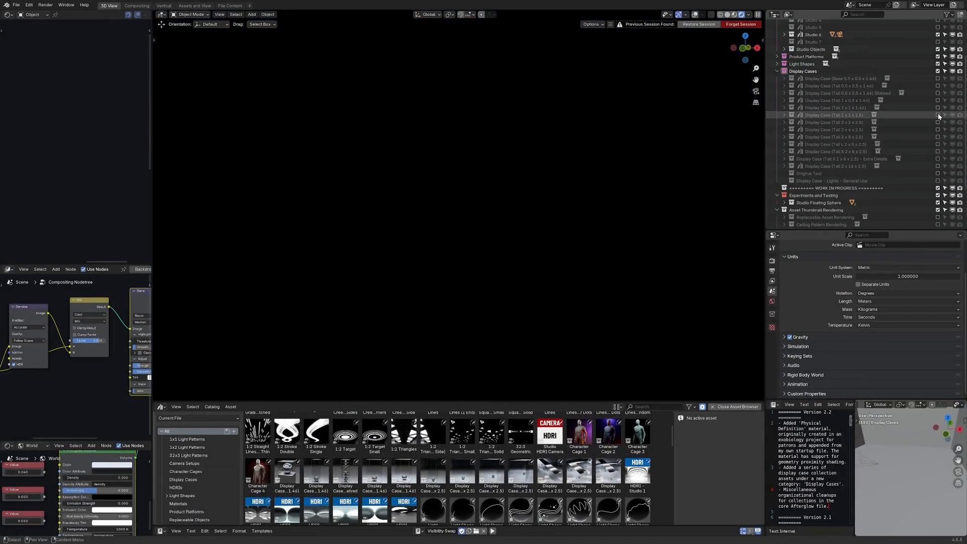
Show another display case collection and select the glass display case in the viewport
left_click(938, 115)
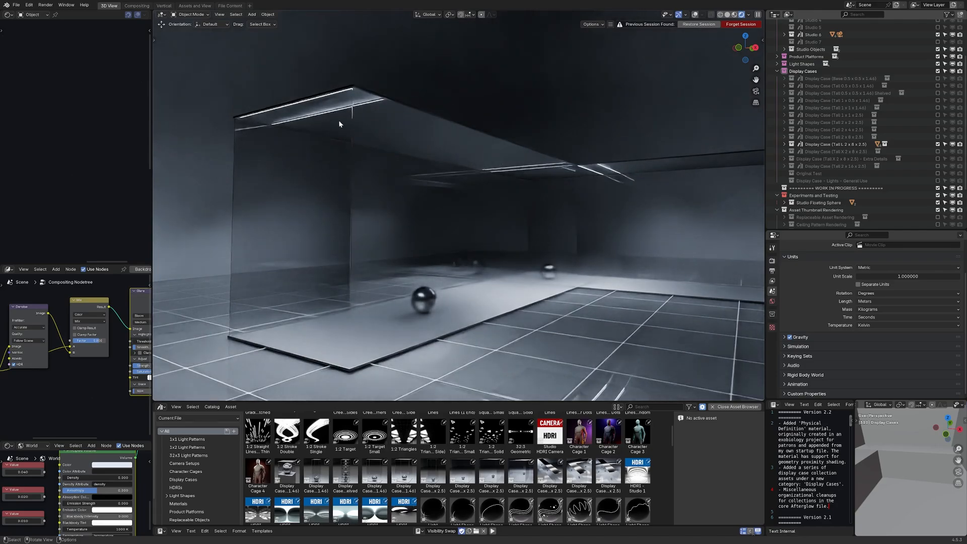
mouse_move(338, 116)
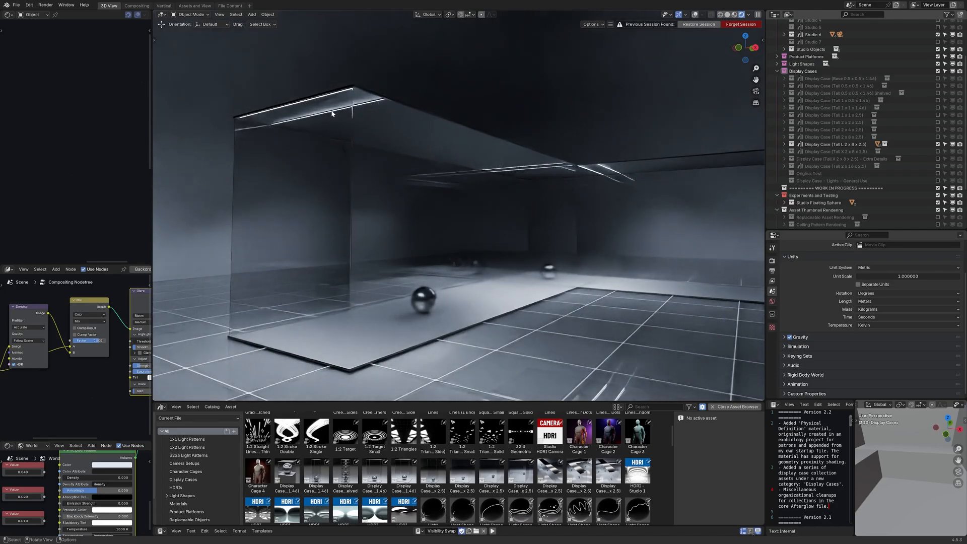
left_click(320, 111)
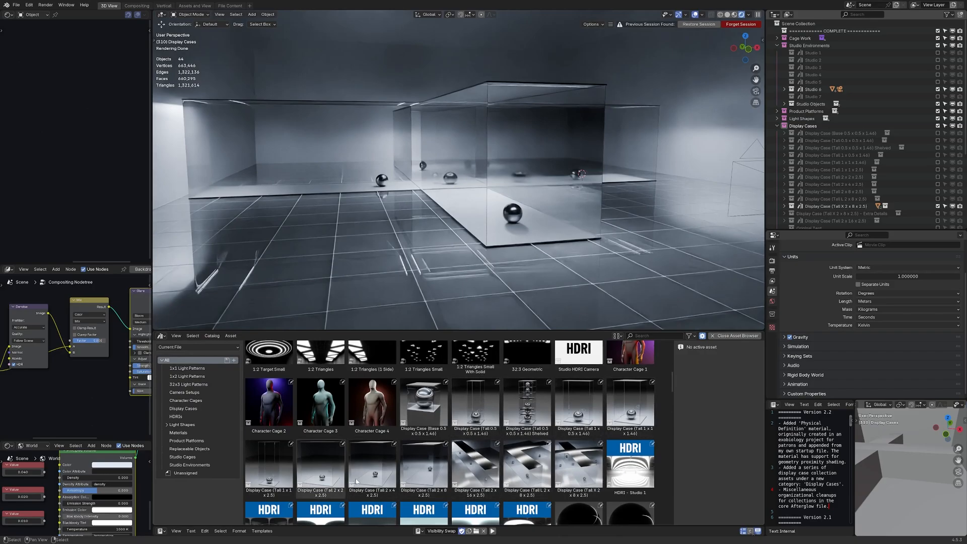
Inspect the details of a tall display case asset in the Asset Browser
left_click(578, 468)
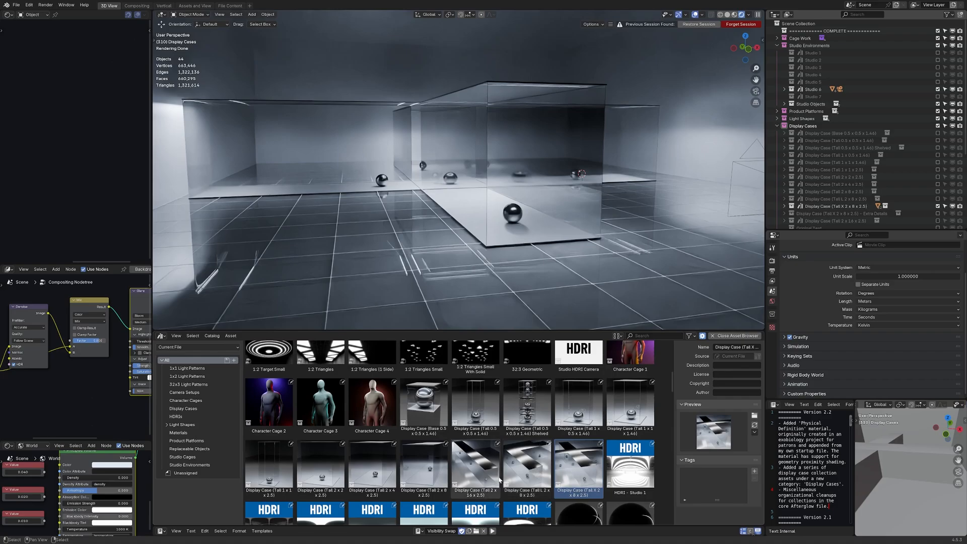
mouse_move(509, 470)
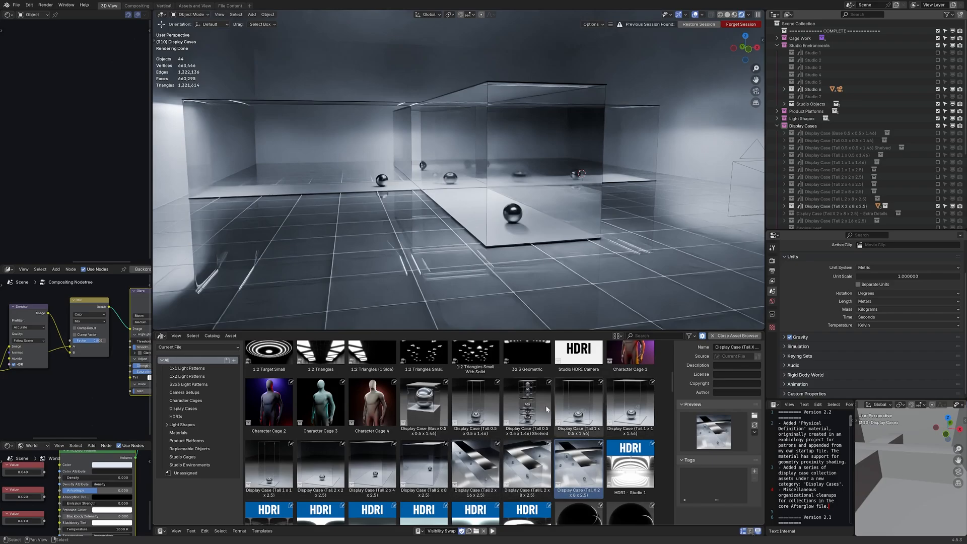
mouse_move(474, 404)
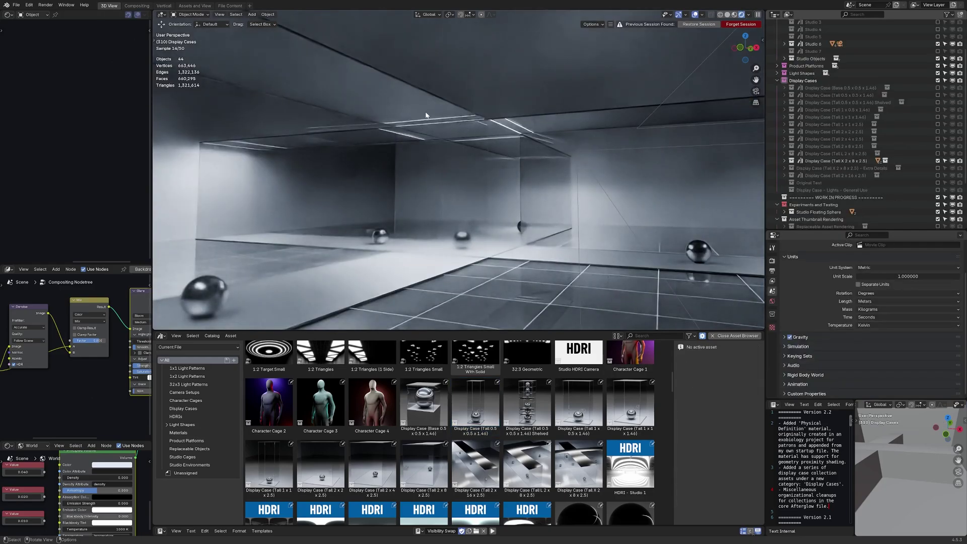
mouse_move(474, 117)
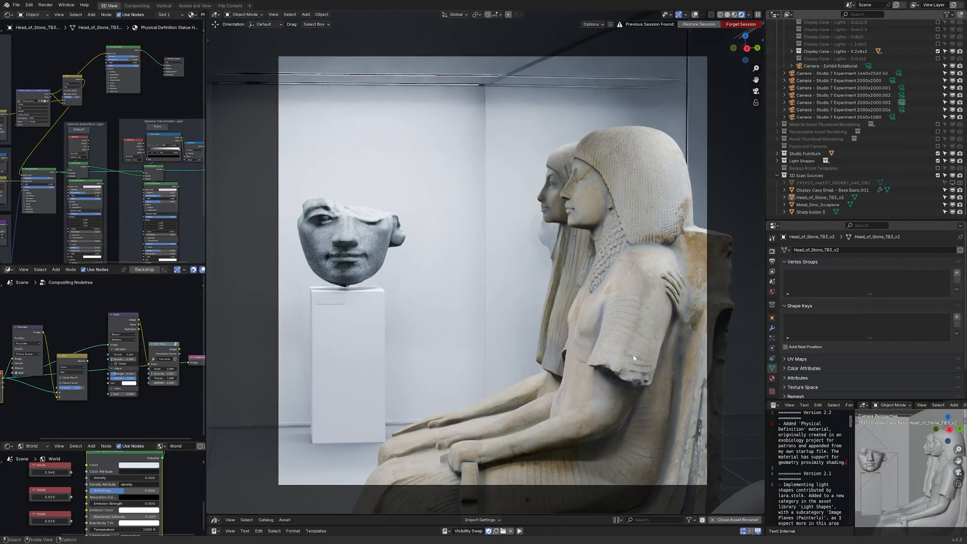
mouse_move(603, 323)
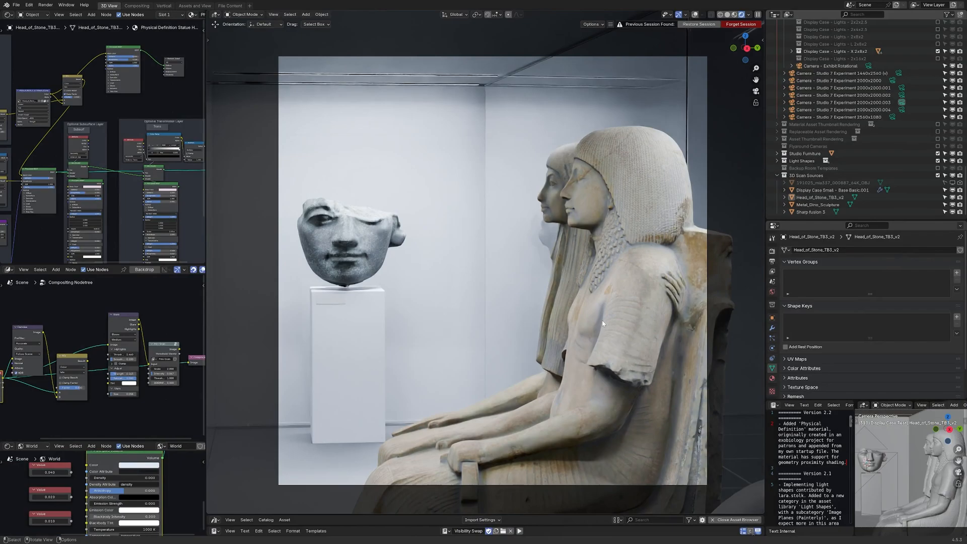
left_click(809, 211)
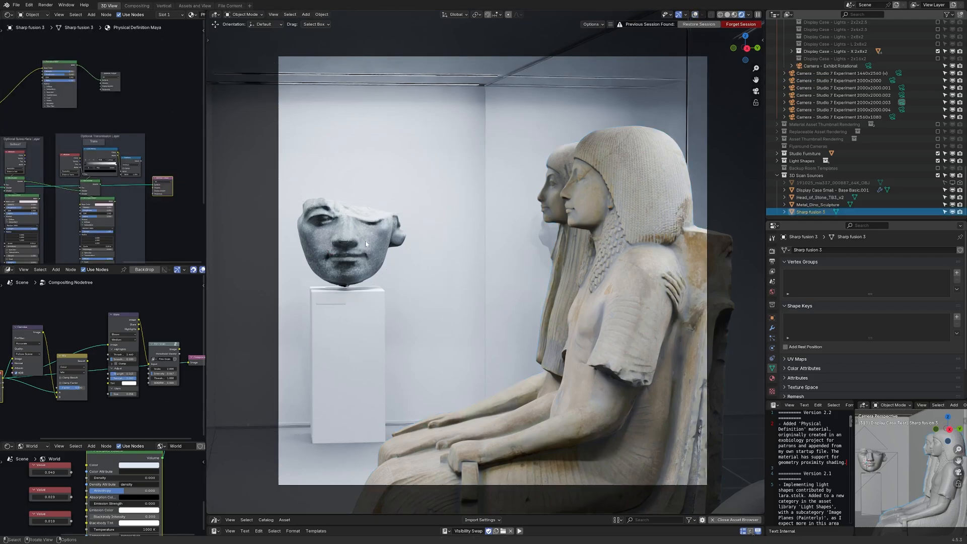
mouse_move(372, 271)
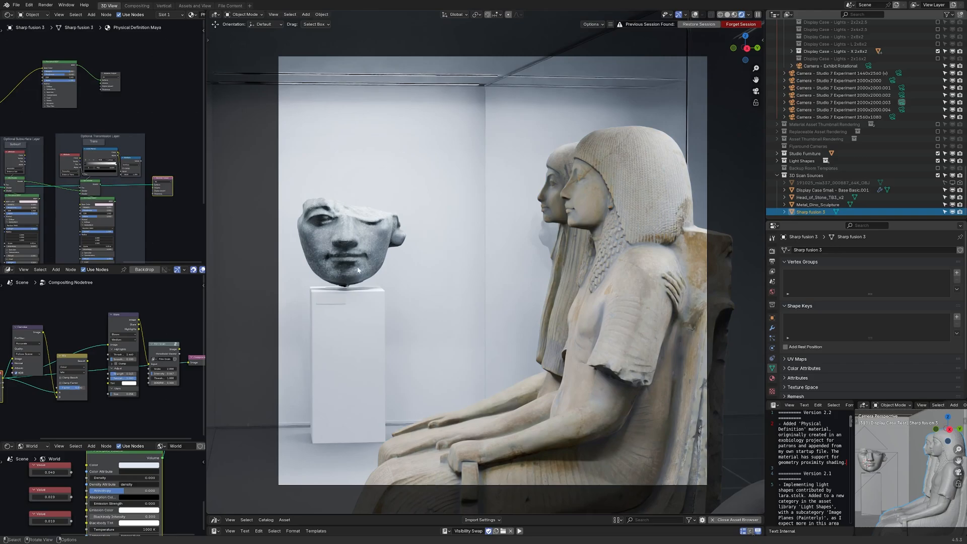
mouse_move(370, 268)
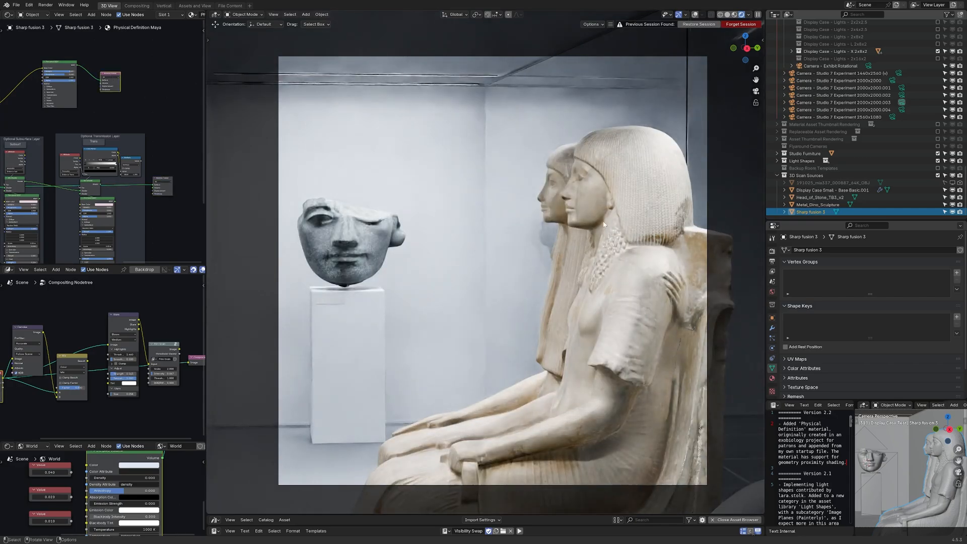
Select the carved stone head Head_of_Stone to show its shader nodes
left_click(817, 196)
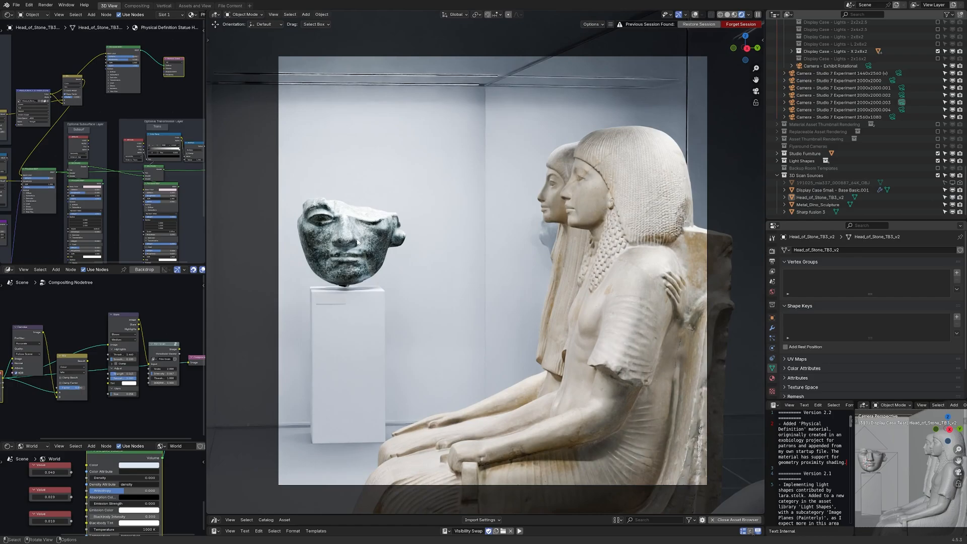
left_click(810, 212)
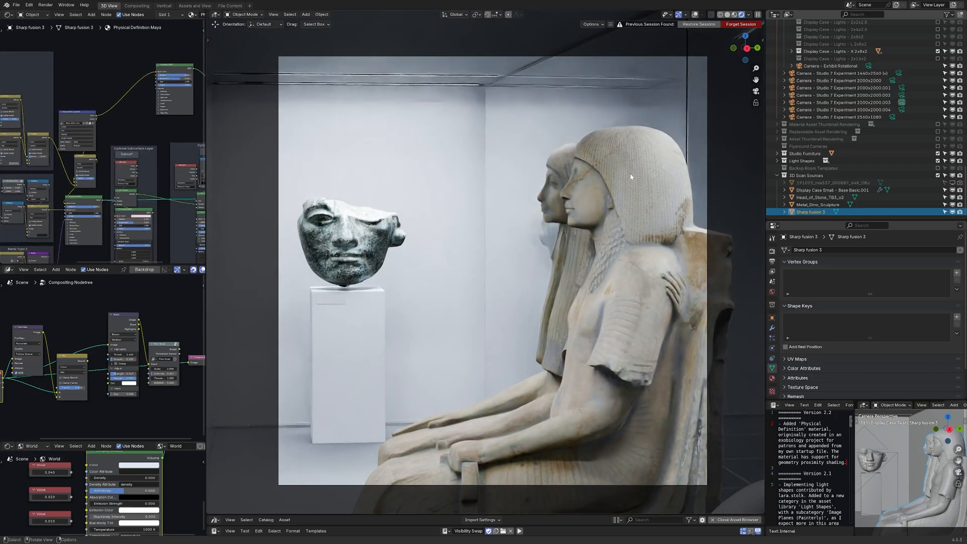
mouse_move(592, 260)
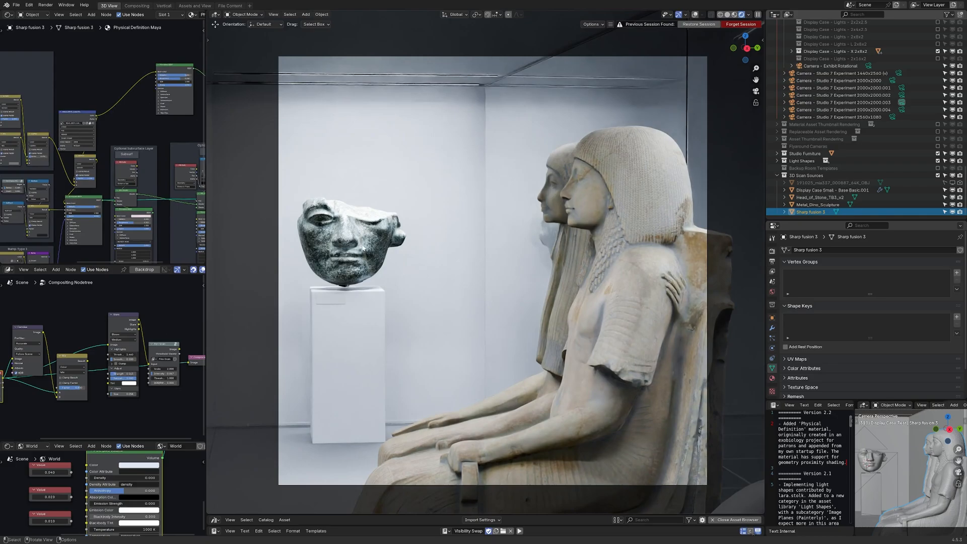
left_click(816, 196)
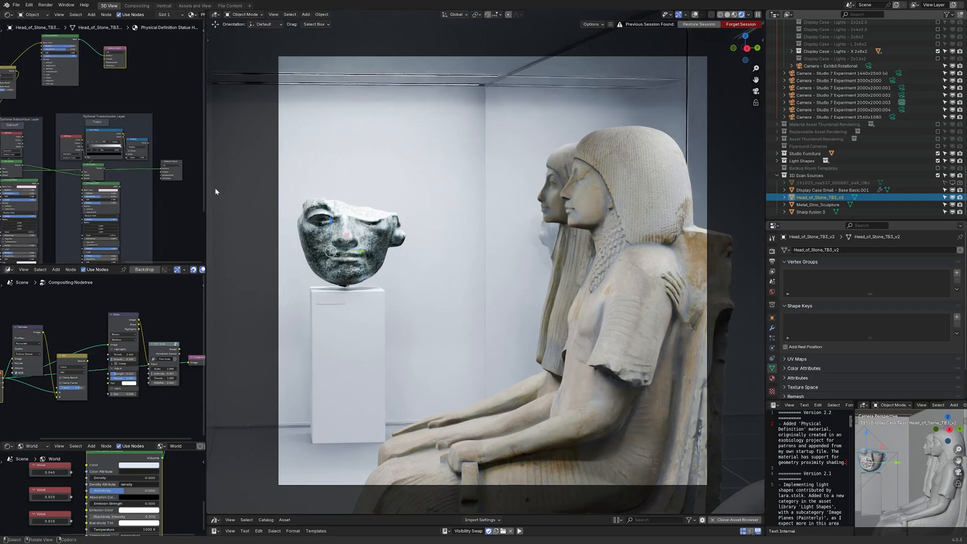
mouse_move(175, 166)
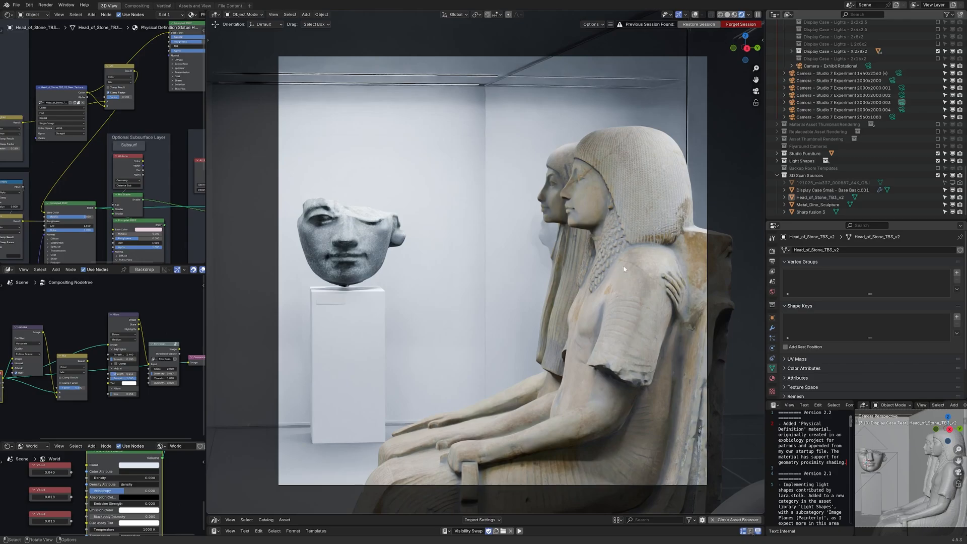
left_click(809, 211)
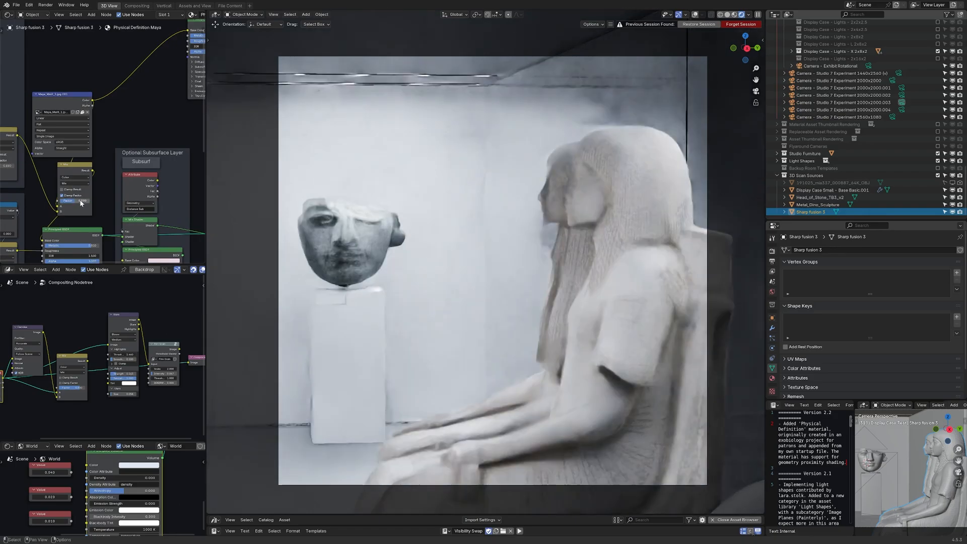
mouse_move(78, 201)
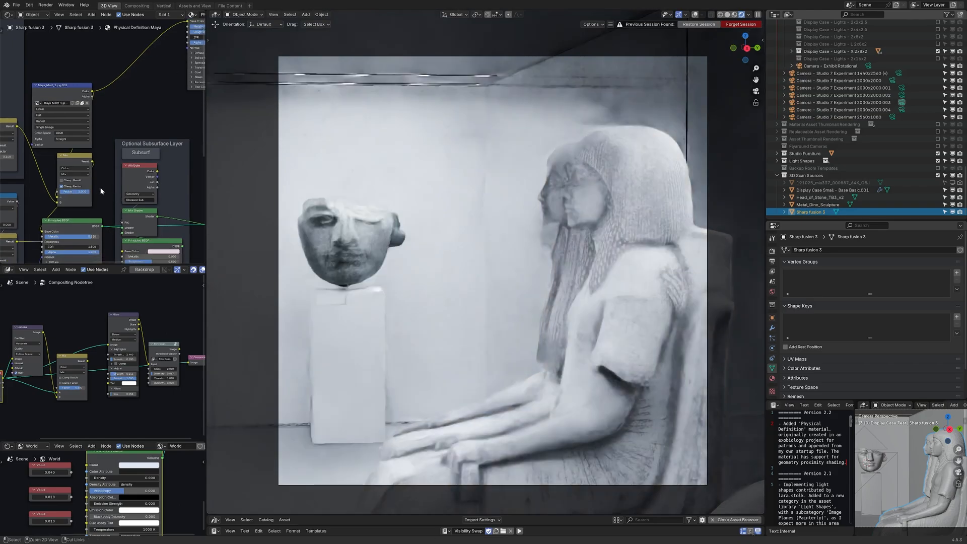
left_click(817, 196)
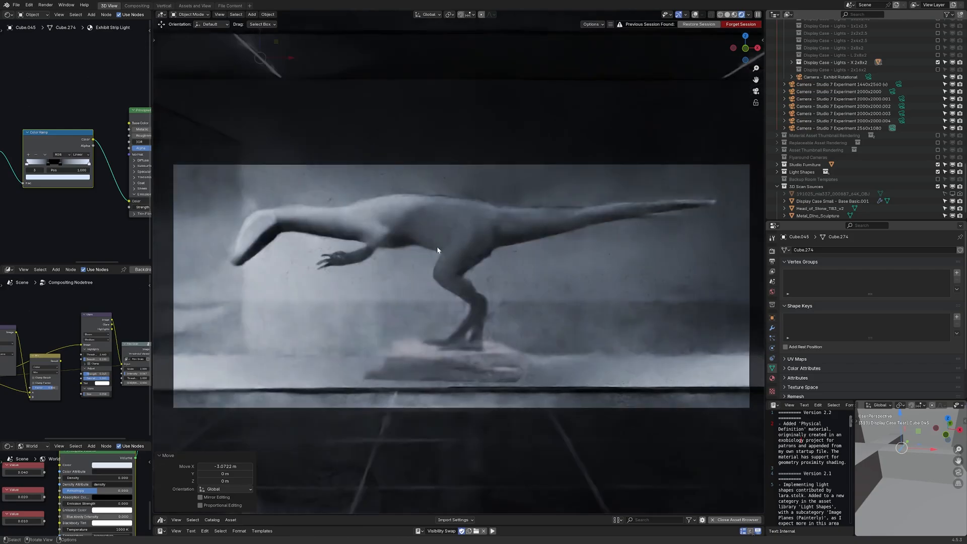
Select the exhibit strip light in the dinosaur display case
left_click(816, 215)
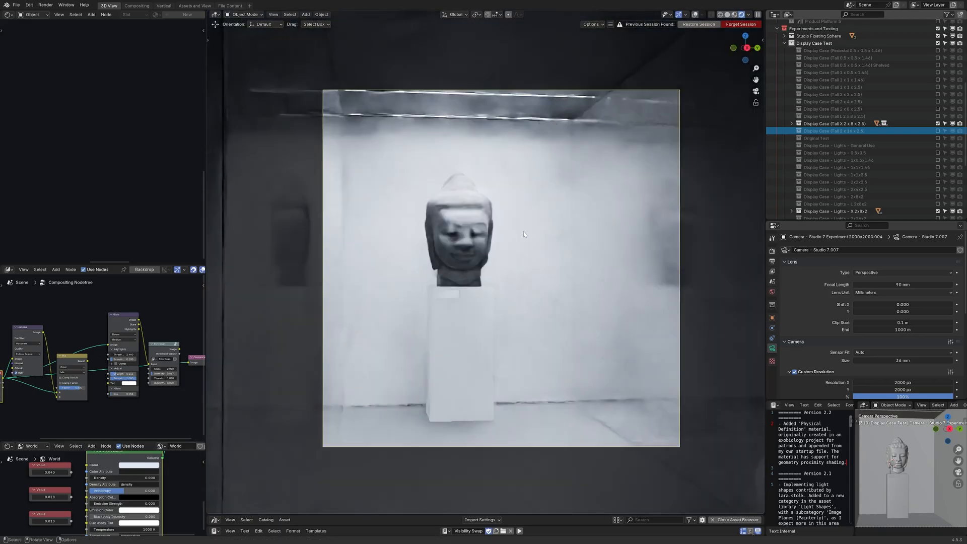
View the seated pair, dinosaur and Buddha head exhibit cameras, then confirm the Move X adjustment
left_click(839, 138)
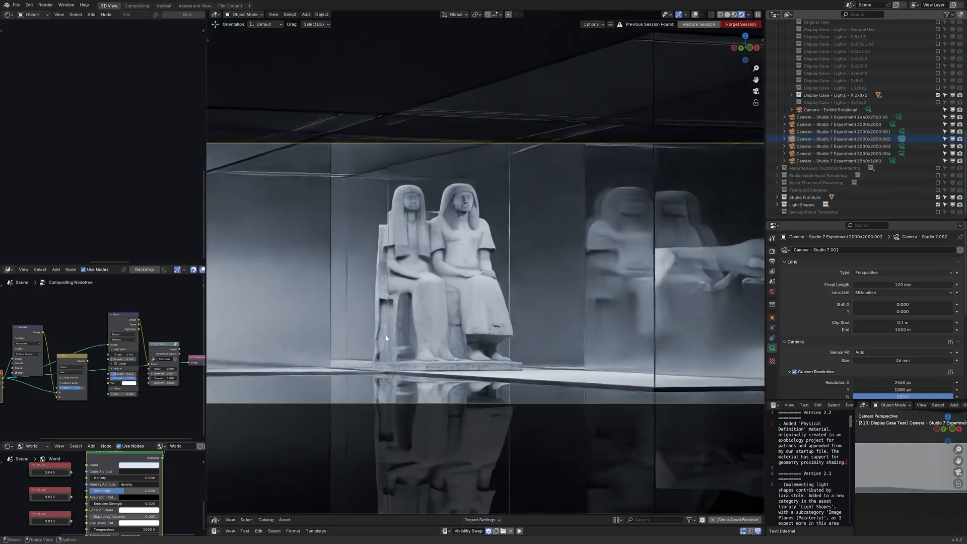
left_click(851, 161)
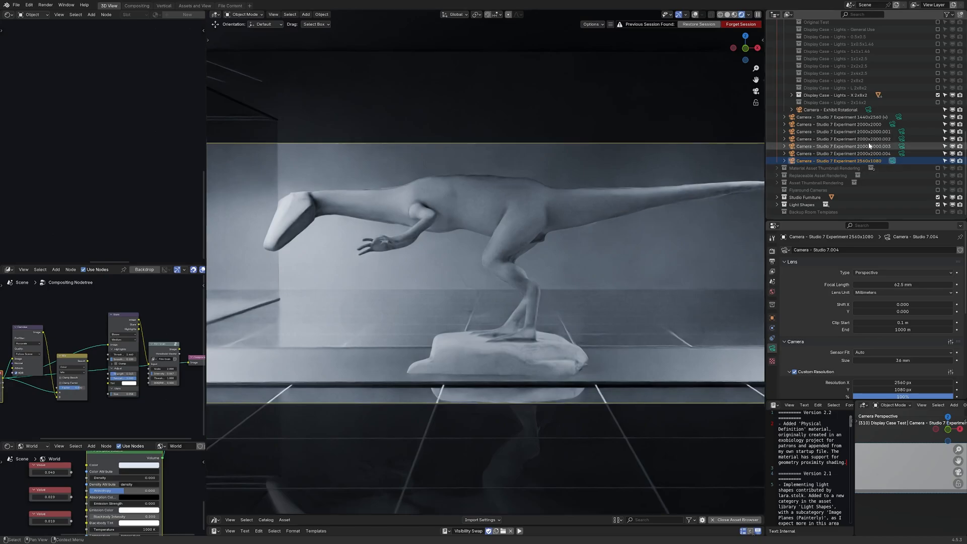
left_click(839, 153)
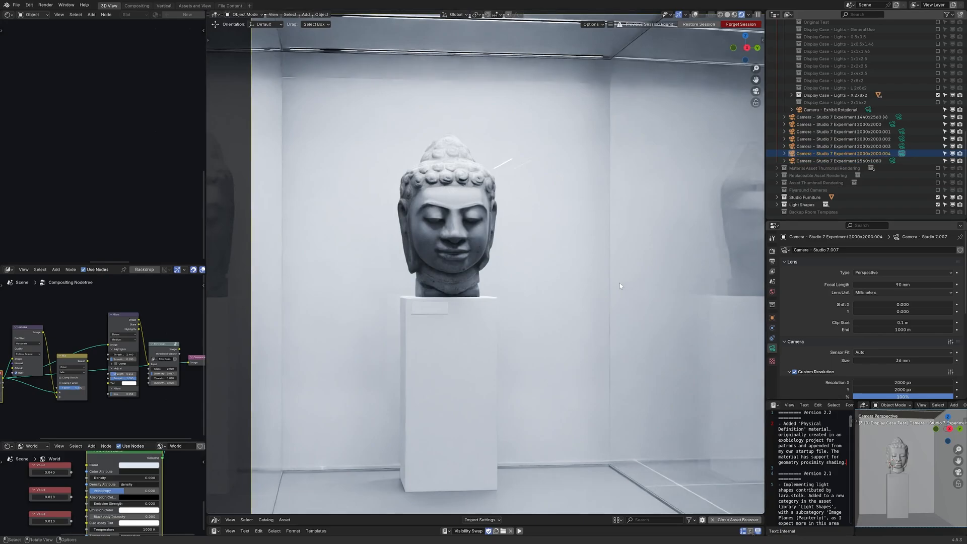
mouse_move(525, 43)
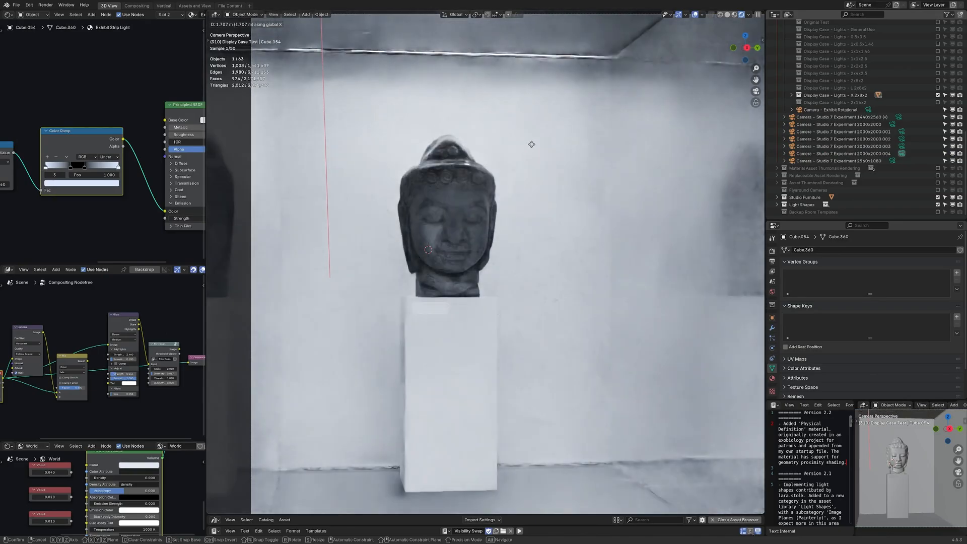
left_click(229, 6)
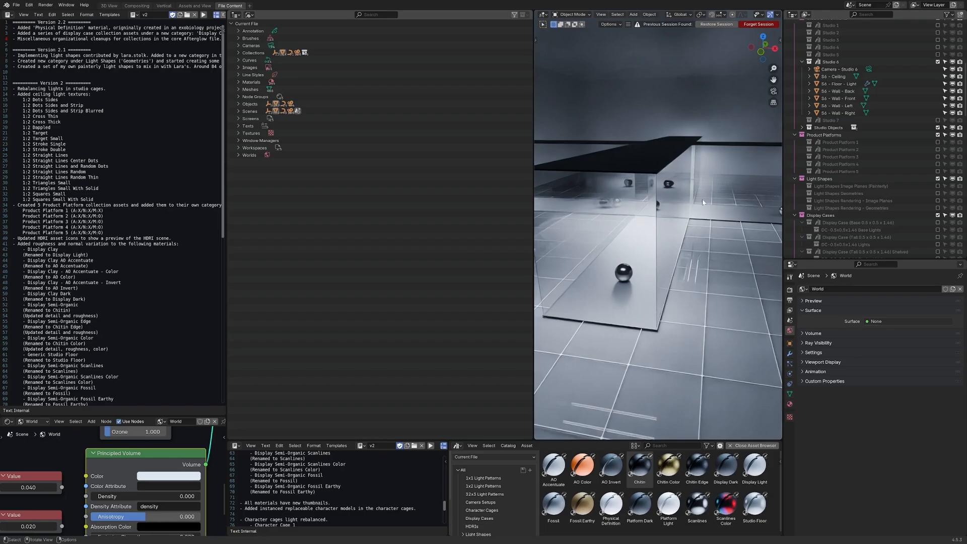
mouse_move(341, 223)
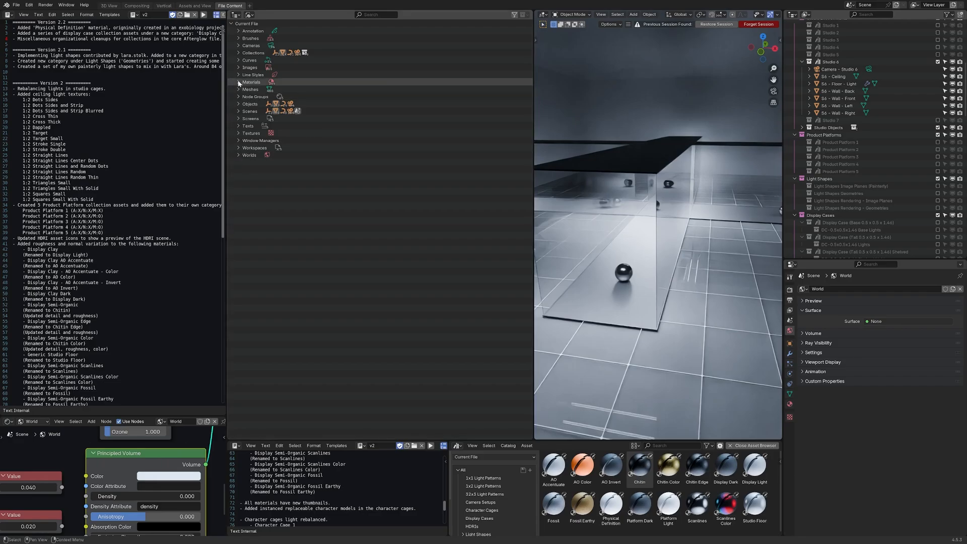
Switch the Outliner to Blender File mode and peek into the materials and node group categories
left_click(240, 82)
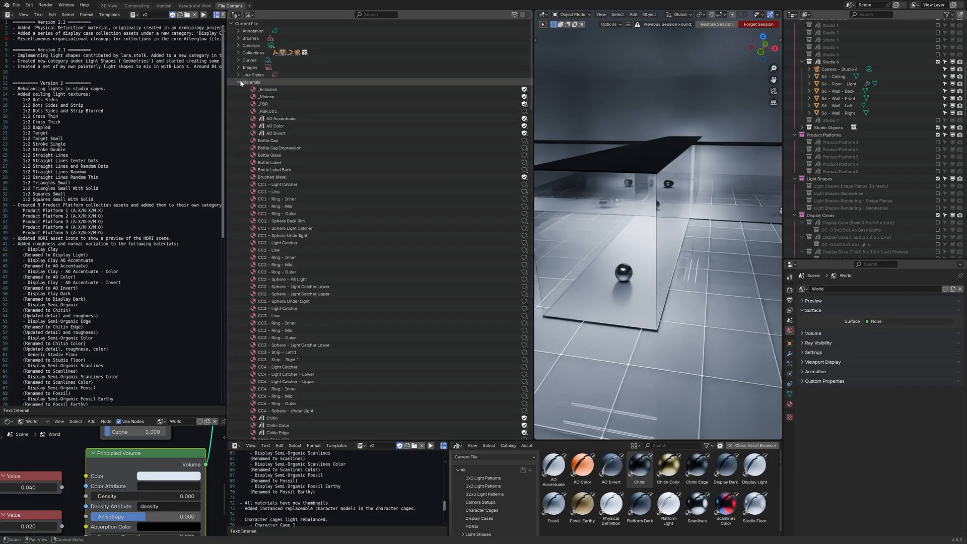
left_click(240, 82)
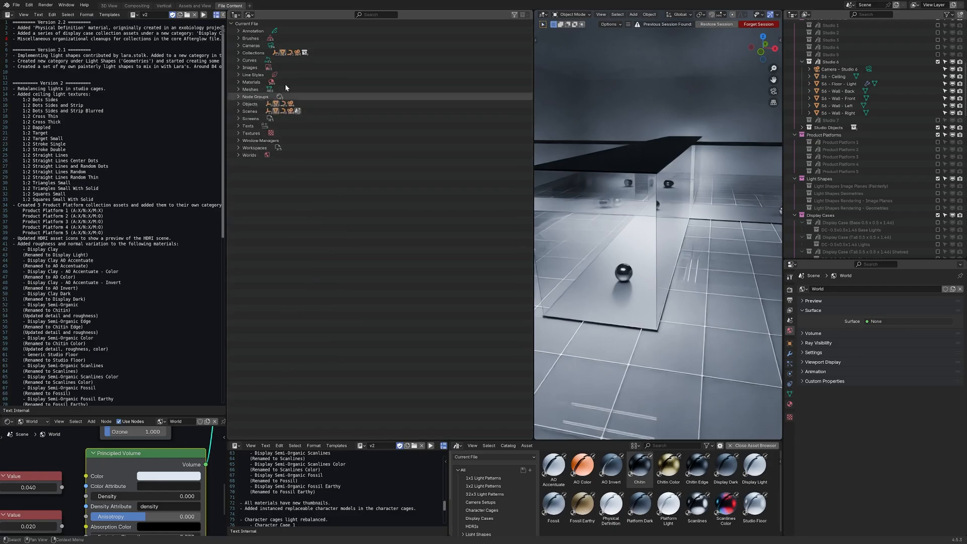
mouse_move(753, 129)
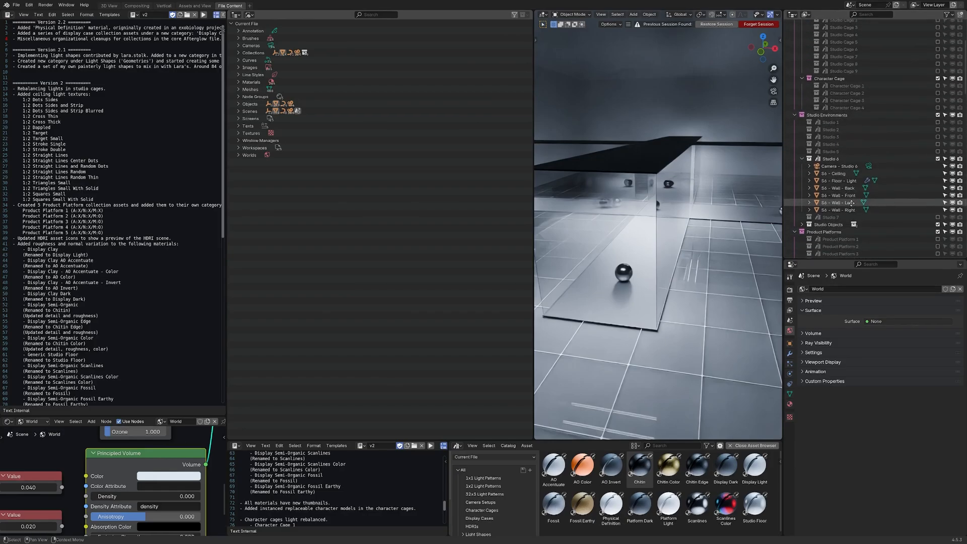
left_click(234, 23)
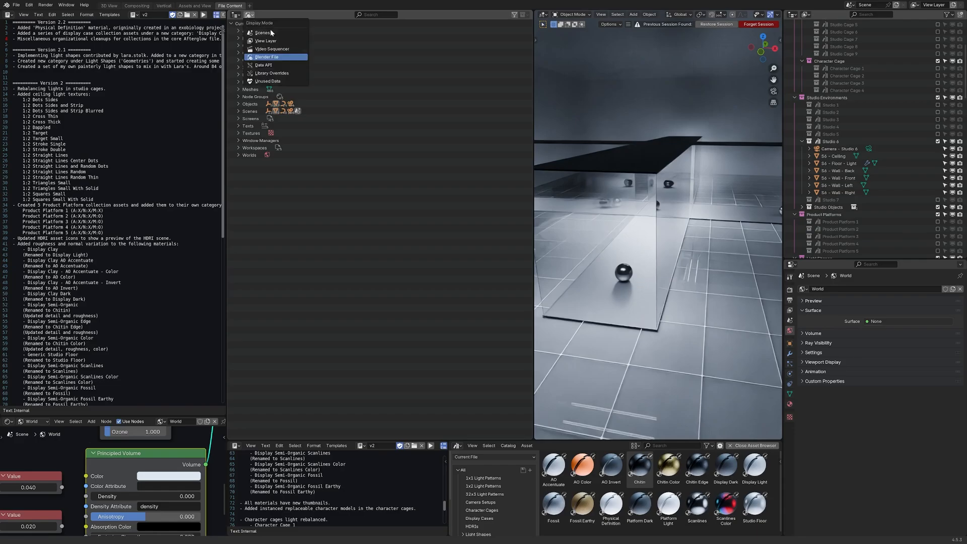
left_click(267, 57)
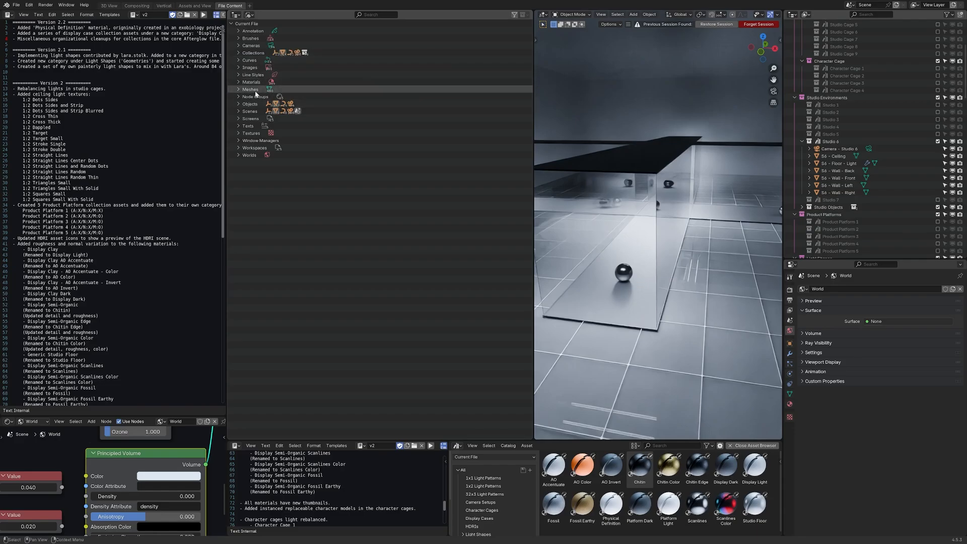
left_click(239, 96)
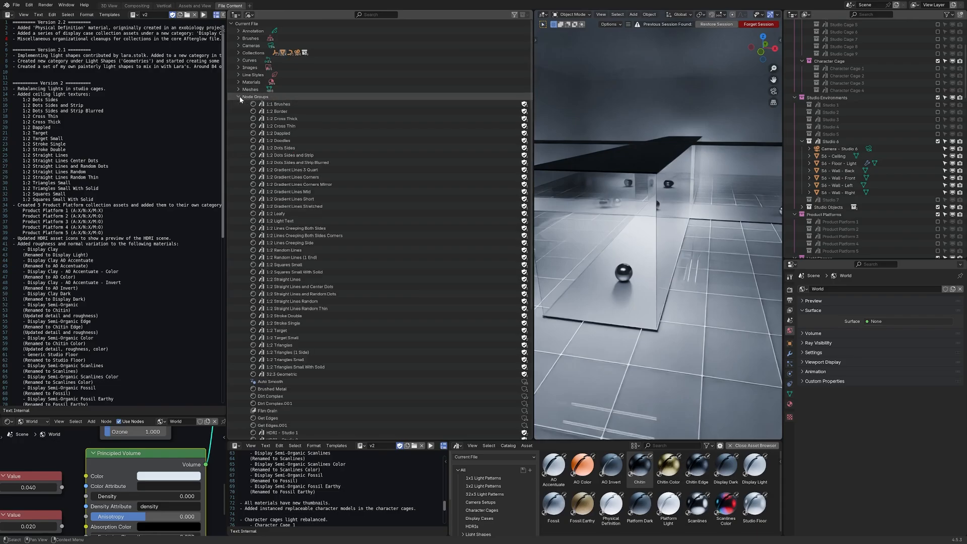
left_click(240, 96)
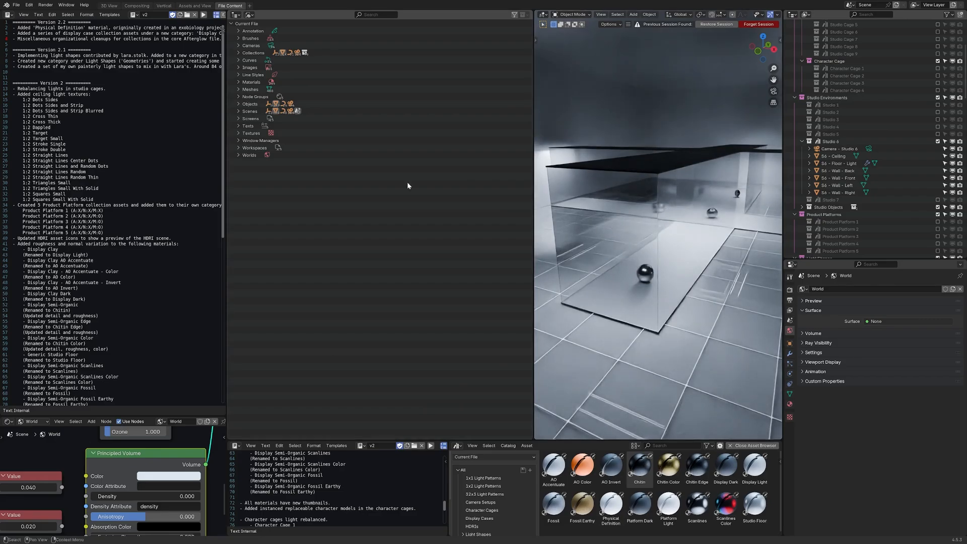
Purge unused data via File > Clean Up, confirming deletion with local, linked and recursive kept
left_click(17, 5)
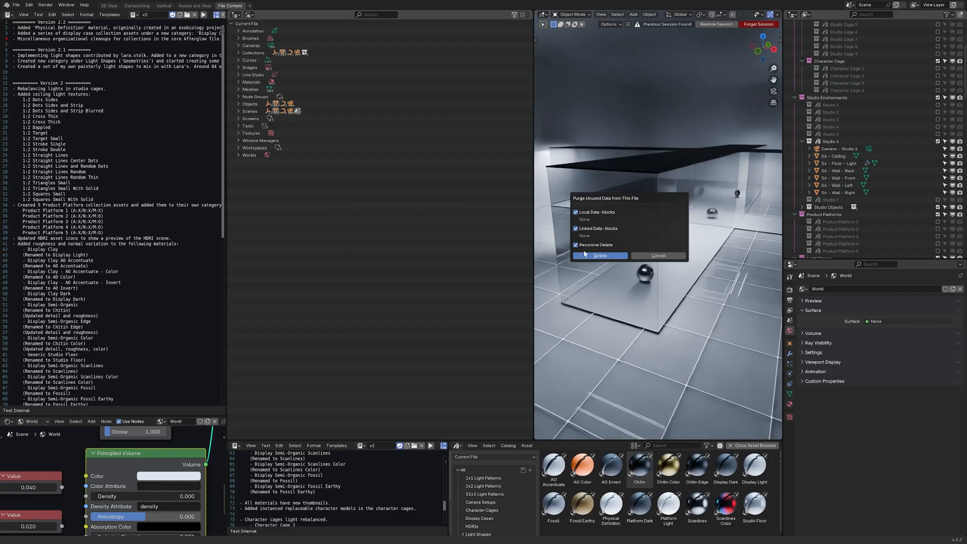
mouse_move(600, 255)
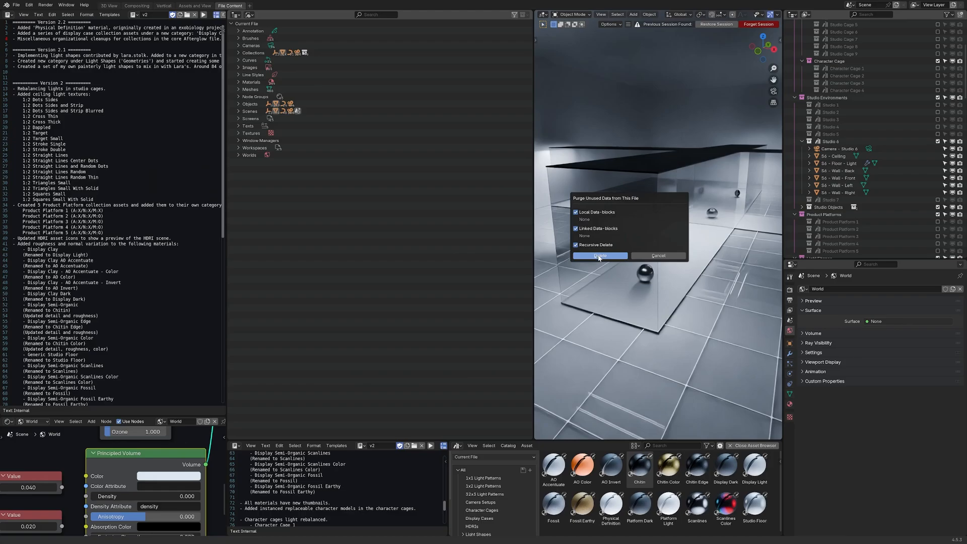
mouse_move(598, 255)
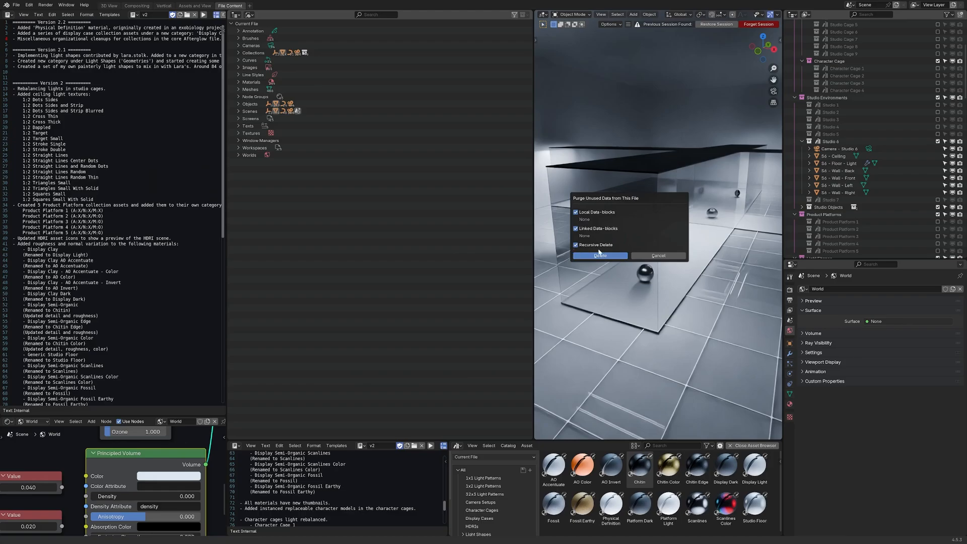
mouse_move(580, 201)
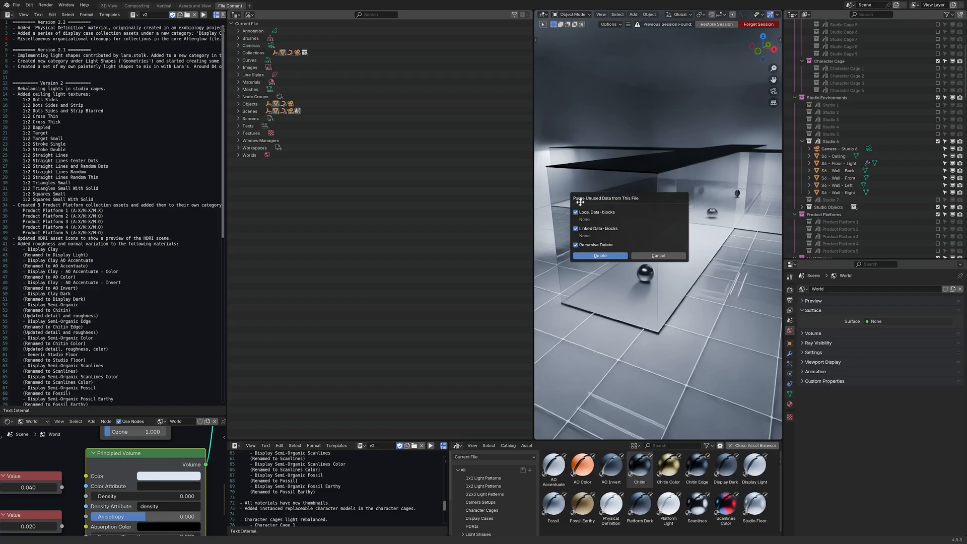
left_click(598, 254)
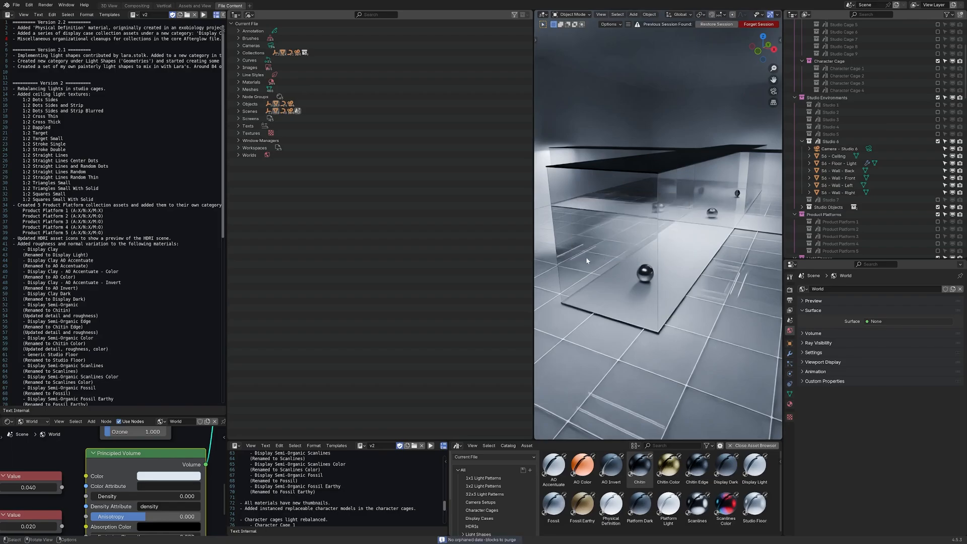
mouse_move(276, 208)
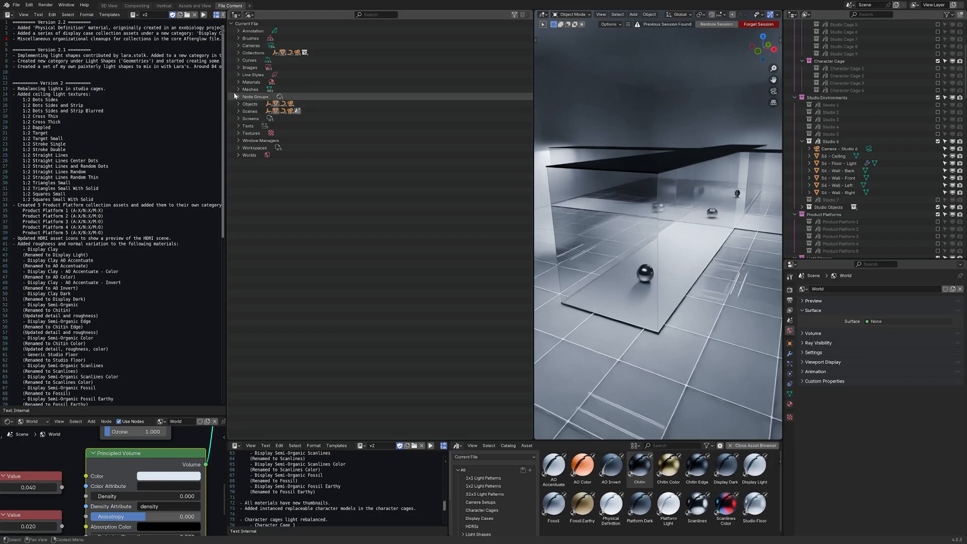
Expand Materials and scroll down through the mesh entries to the Suzanne meshes
left_click(238, 81)
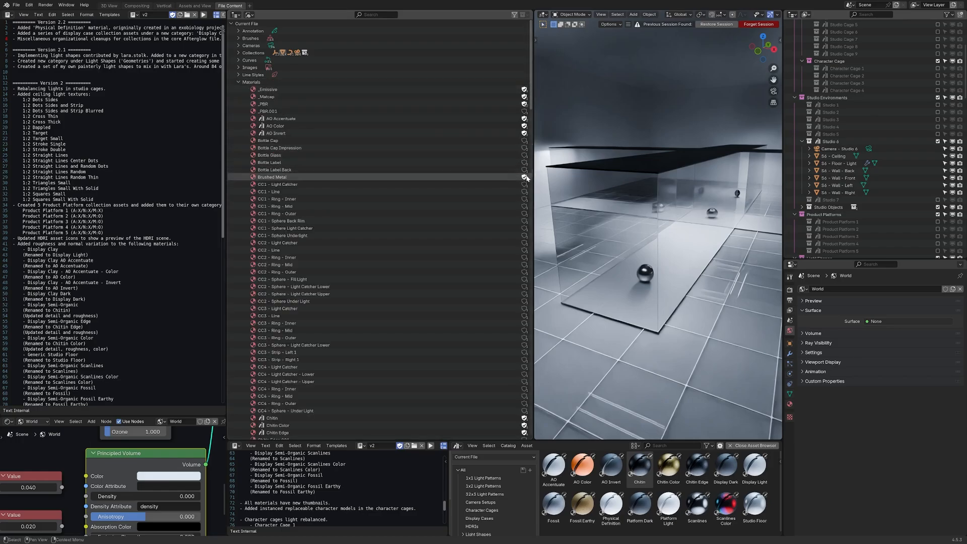
scroll("down", 3)
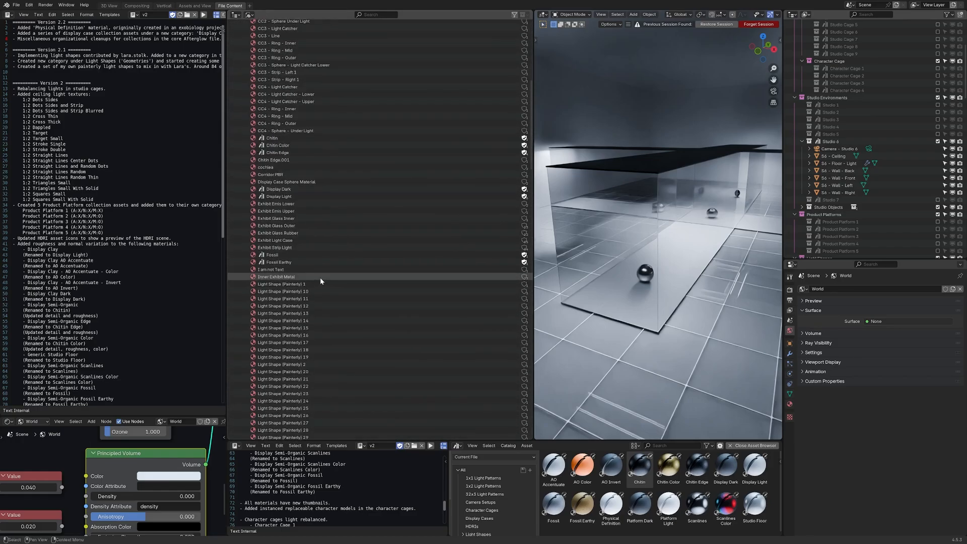
scroll("down", 3)
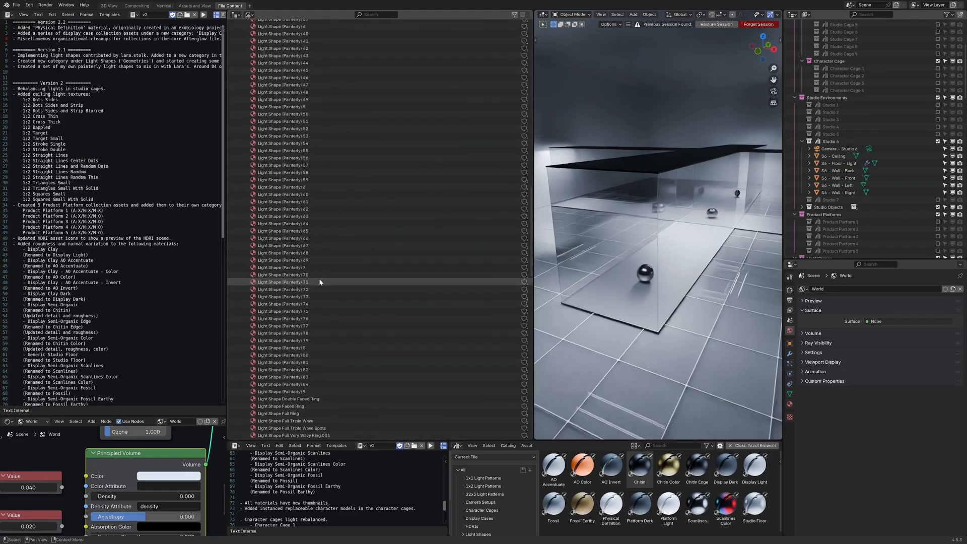
scroll("down", 3)
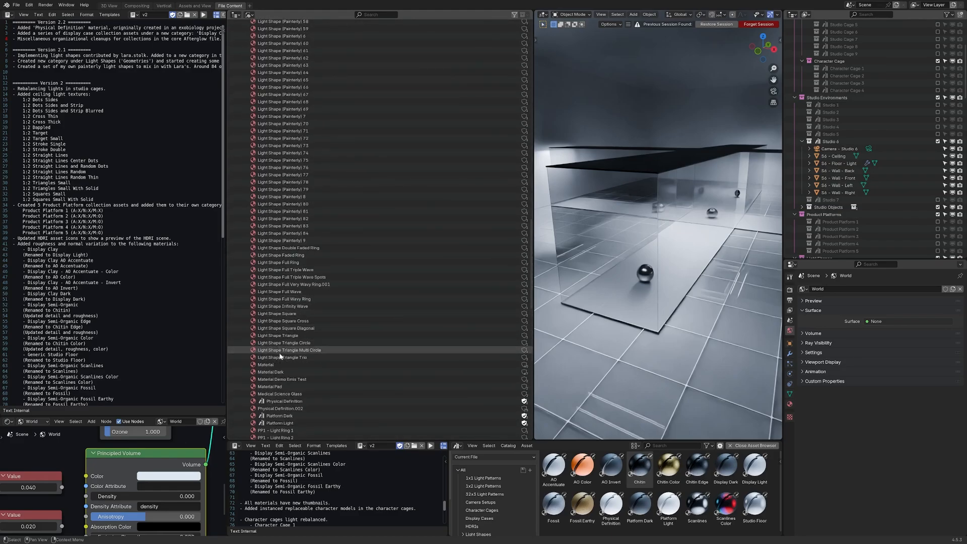
scroll("down", 3)
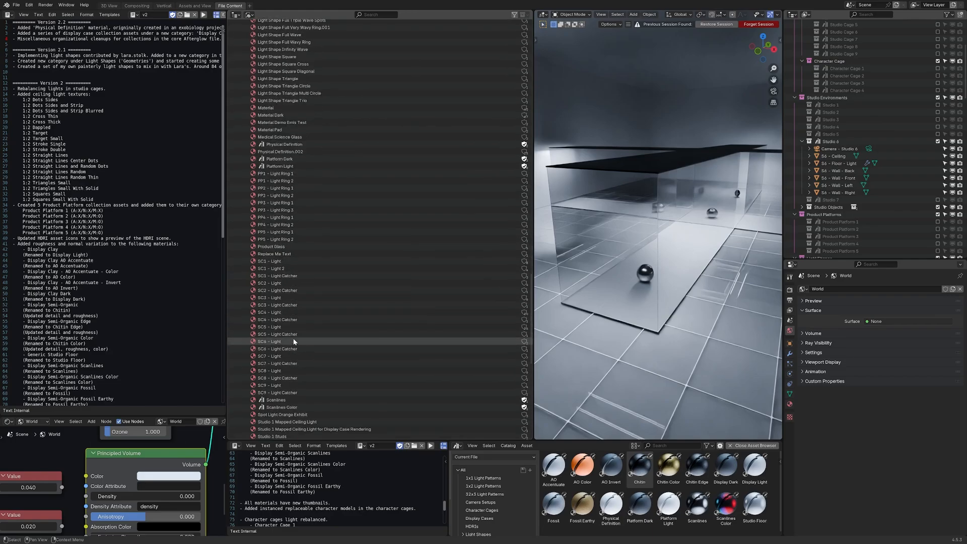
scroll("down", 3)
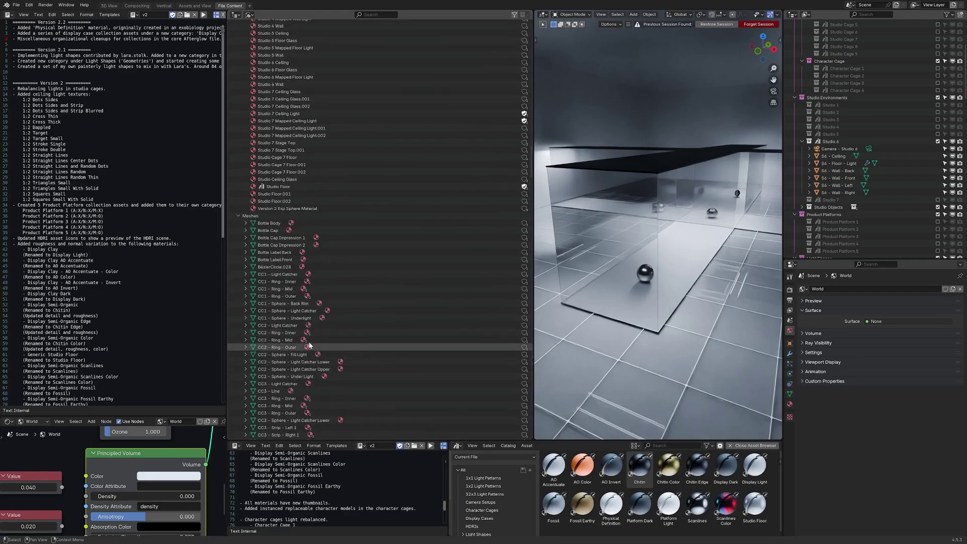
scroll("down", 3)
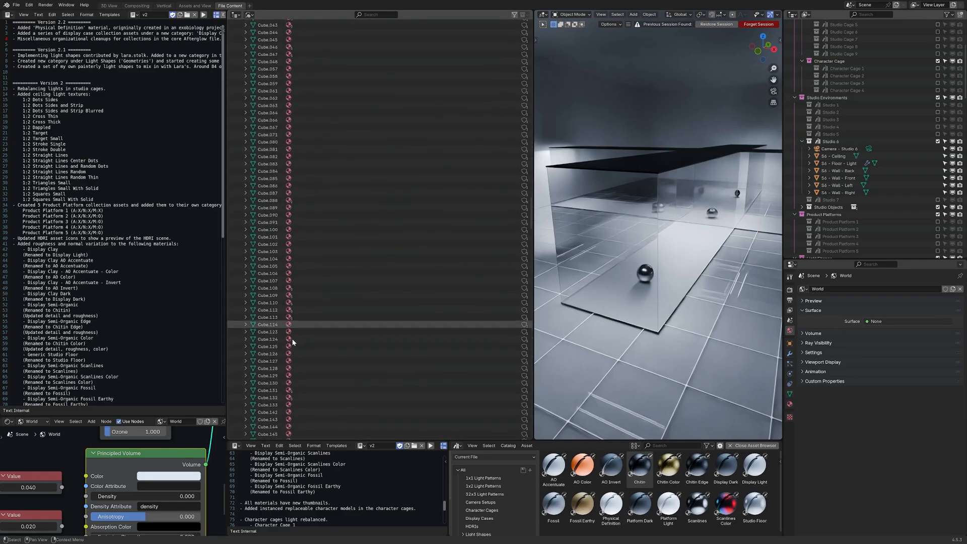
scroll("down", 3)
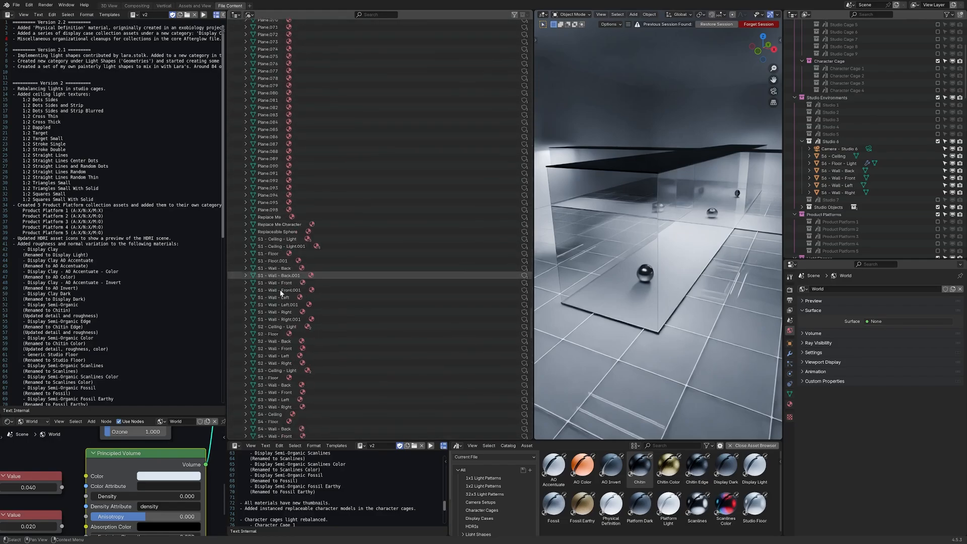
scroll("down", 3)
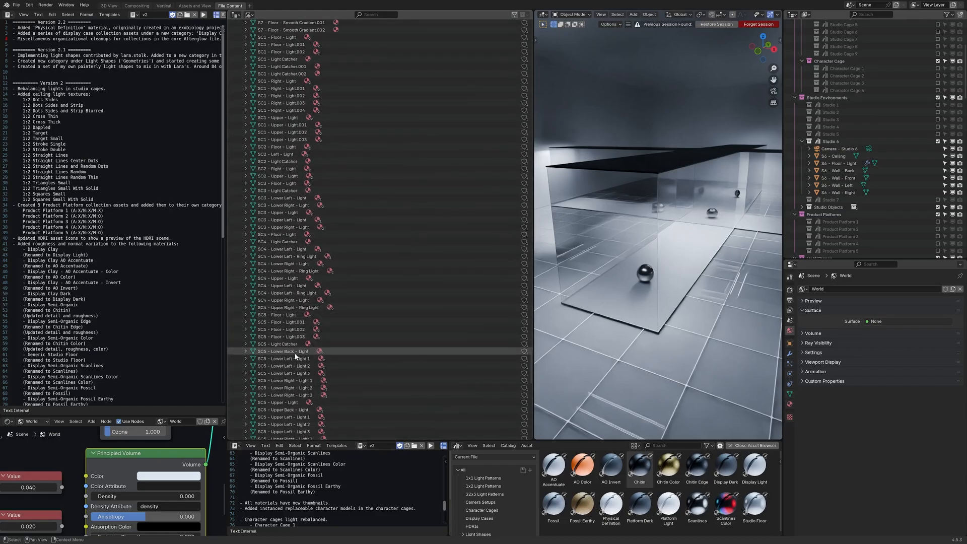
scroll("down", 3)
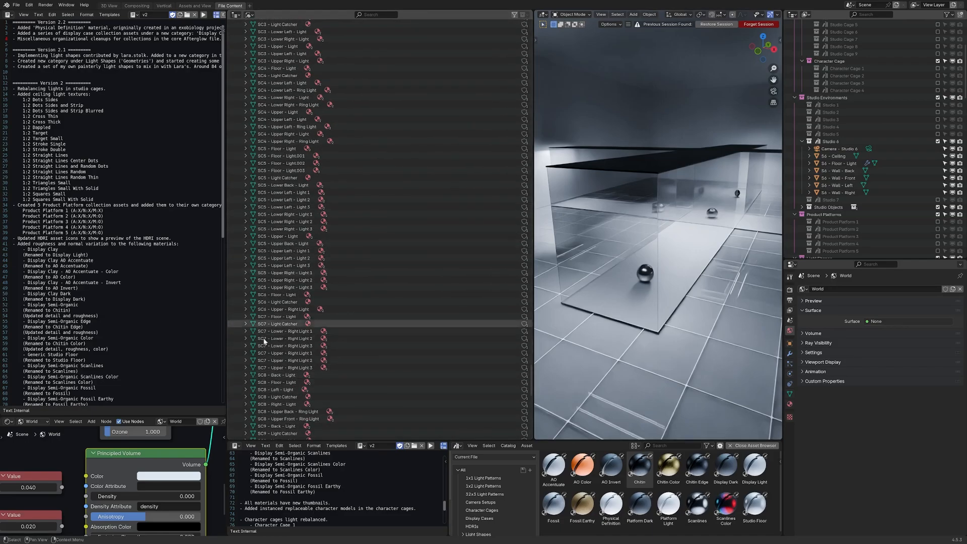
scroll("down", 3)
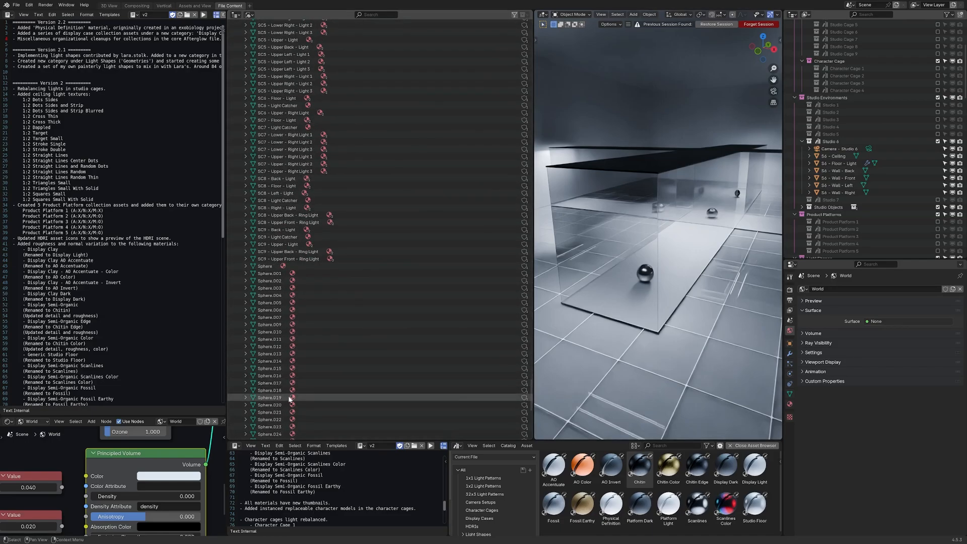
scroll("down", 3)
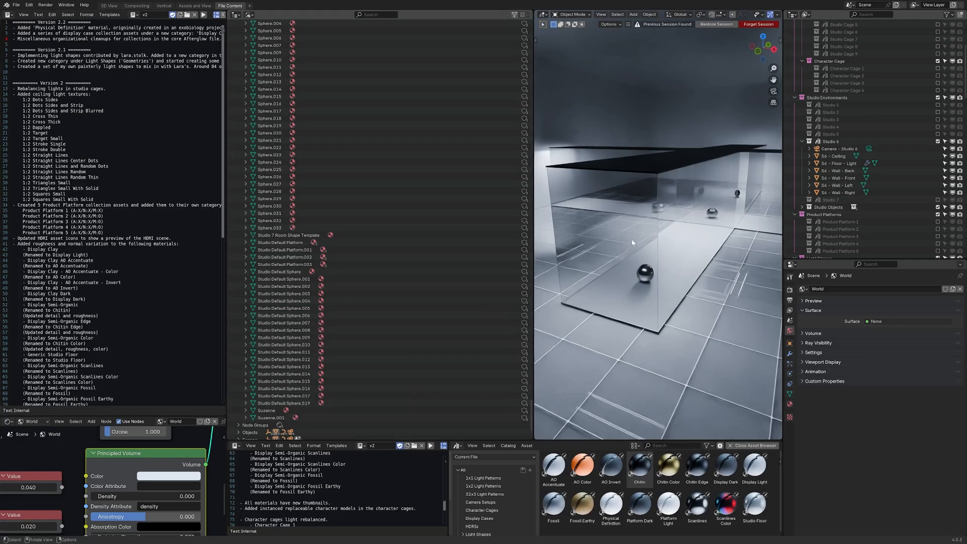
mouse_move(642, 300)
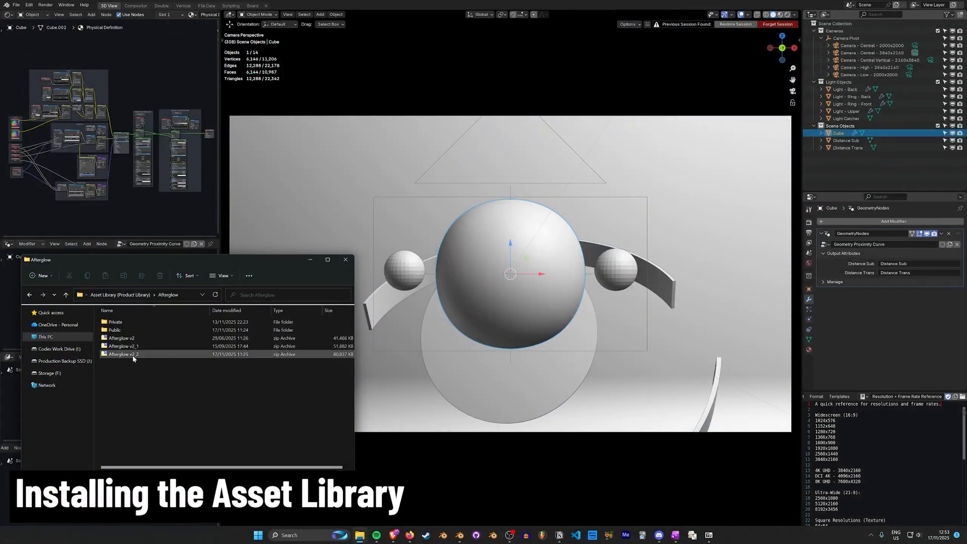
mouse_move(122, 353)
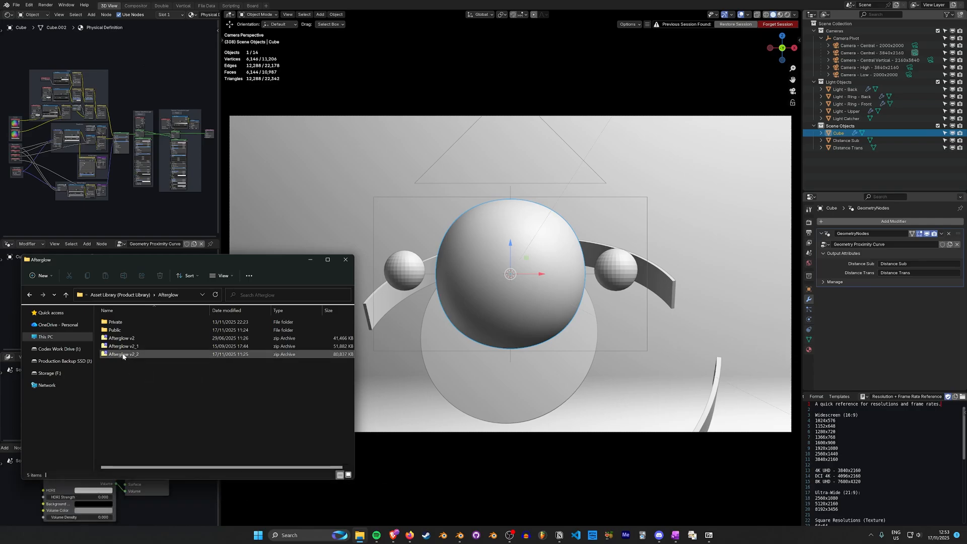
mouse_move(153, 359)
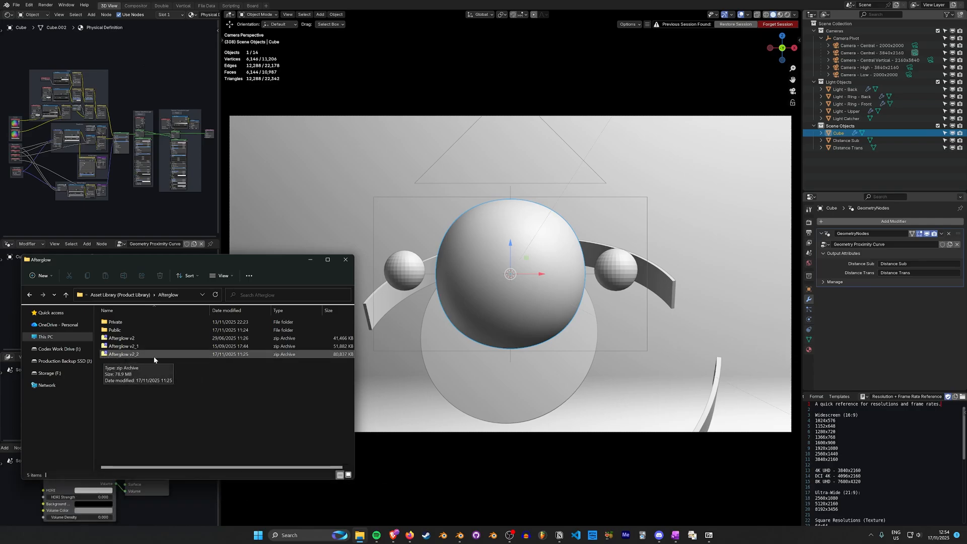
Inspect the Afterglow v2_2.zip contents in 7-Zip, including the blender_assets.cats.txt catalog file
double_click(122, 354)
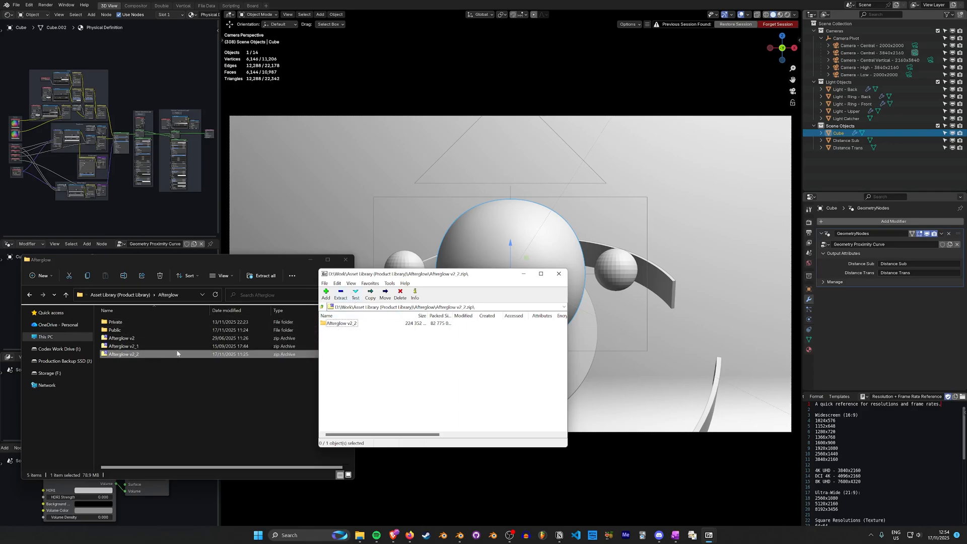
mouse_move(139, 359)
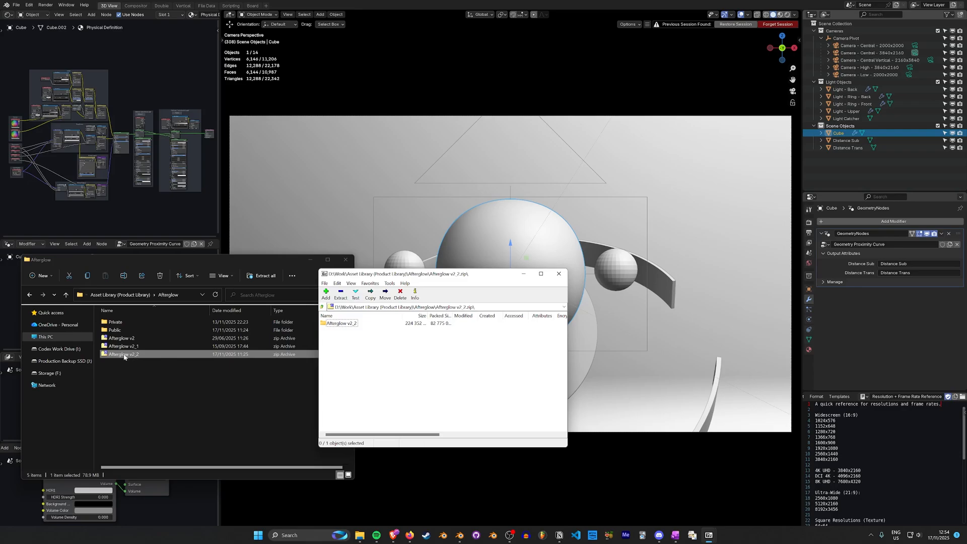
left_click(128, 368)
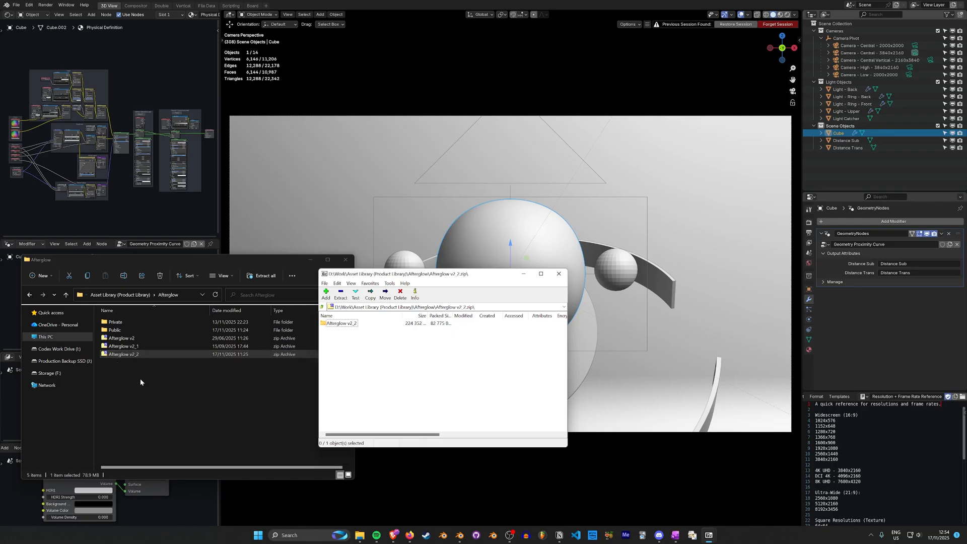
left_click(339, 323)
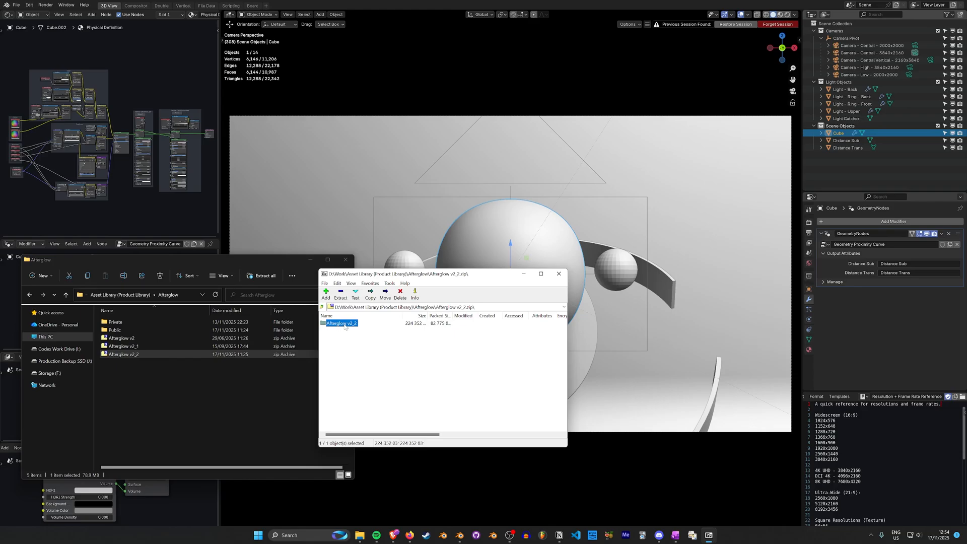
double_click(341, 324)
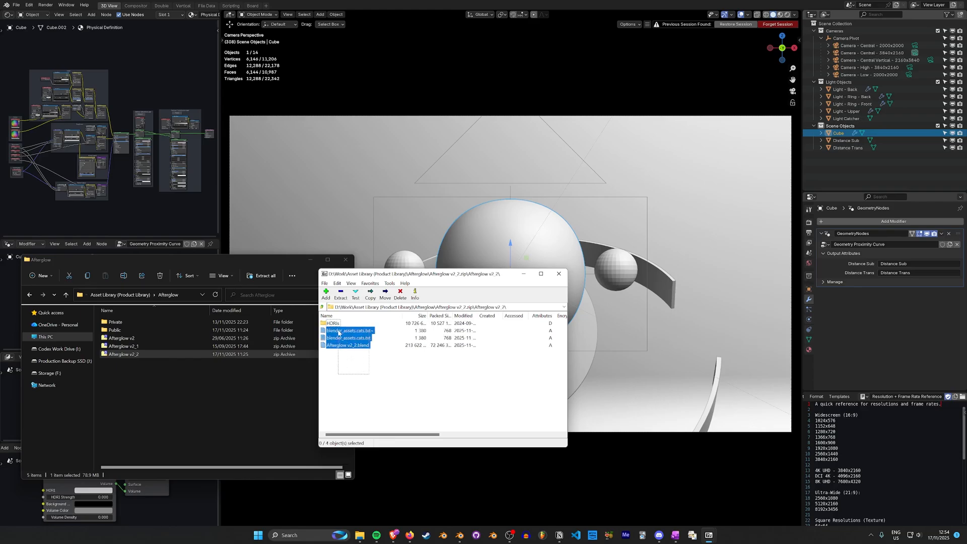
left_click(349, 330)
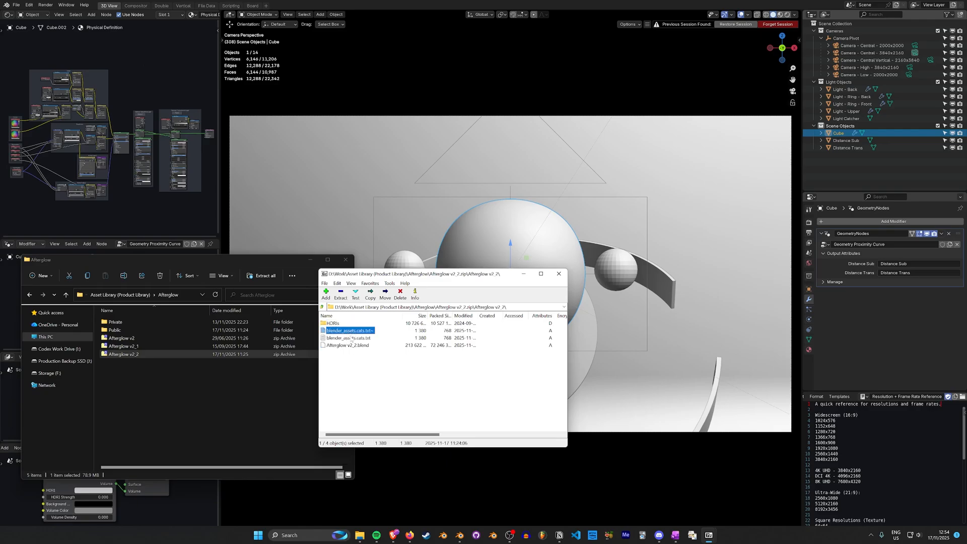
left_click(349, 338)
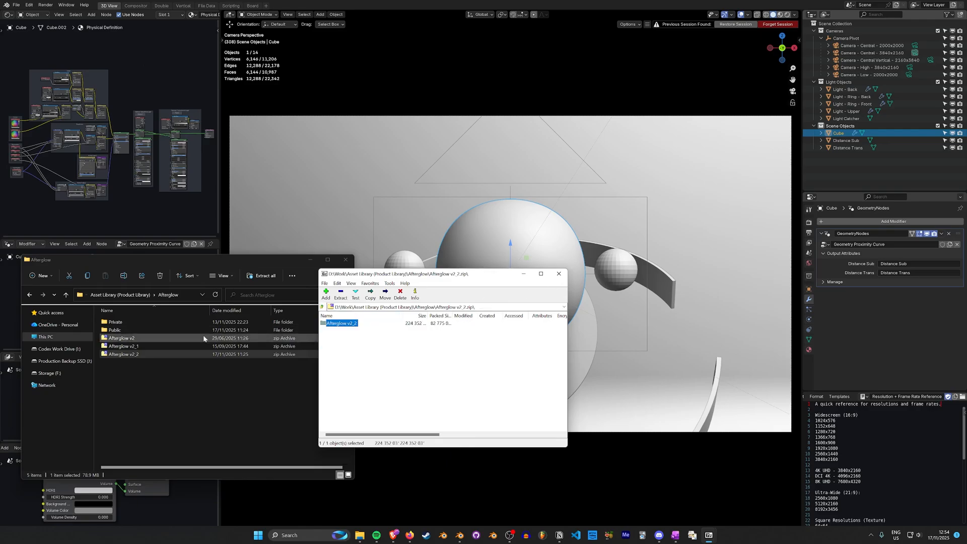
Extract the archive and enter the resulting Afterglow v2_2 folder with its blend file and HDRIs
left_click(559, 273)
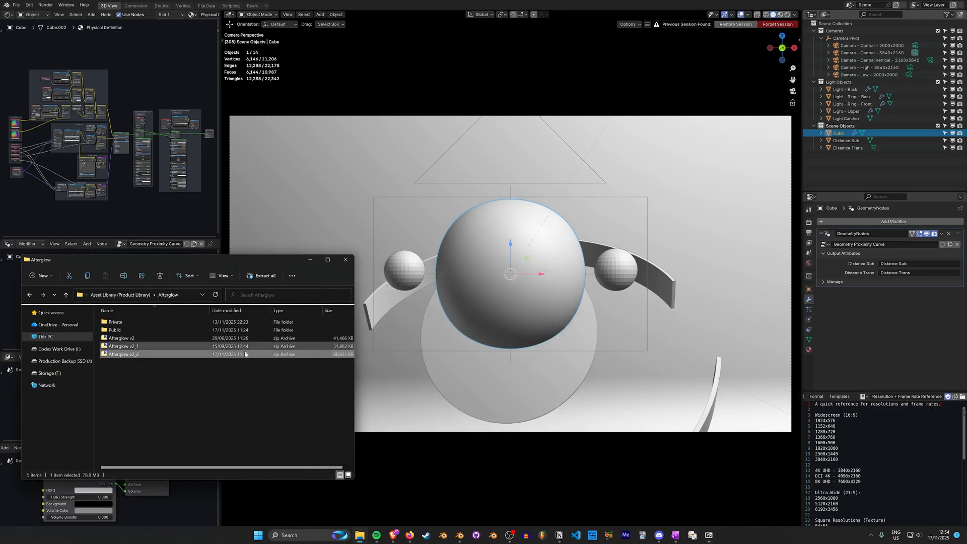
double_click(123, 354)
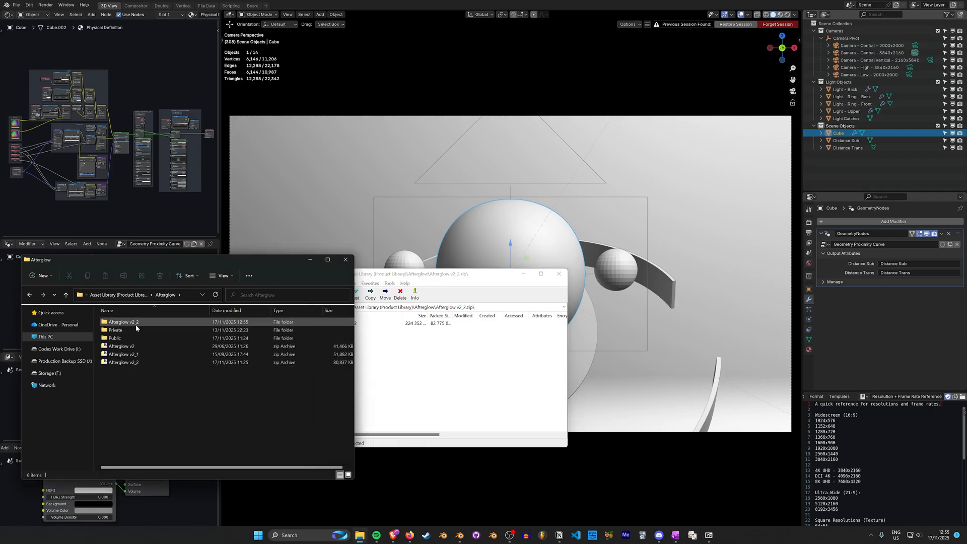
double_click(123, 321)
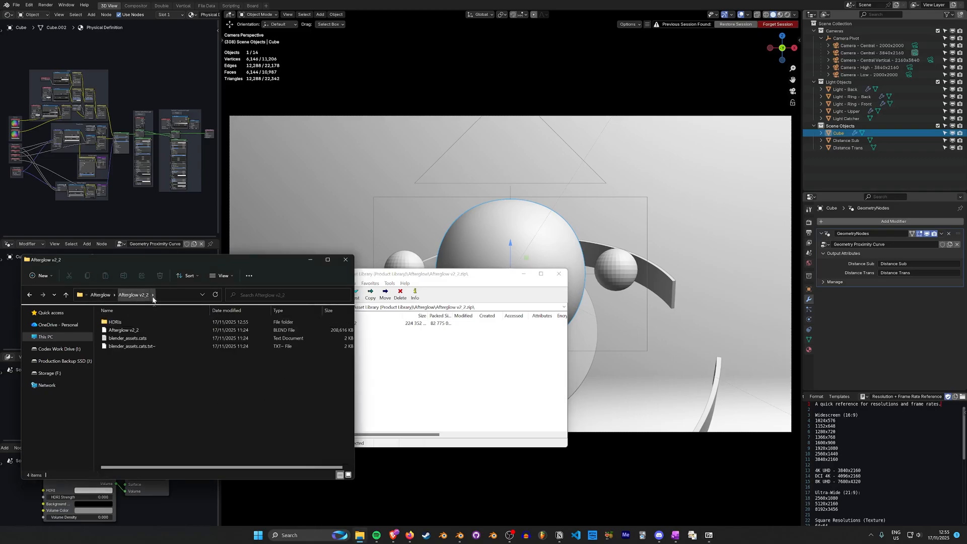
mouse_move(147, 302)
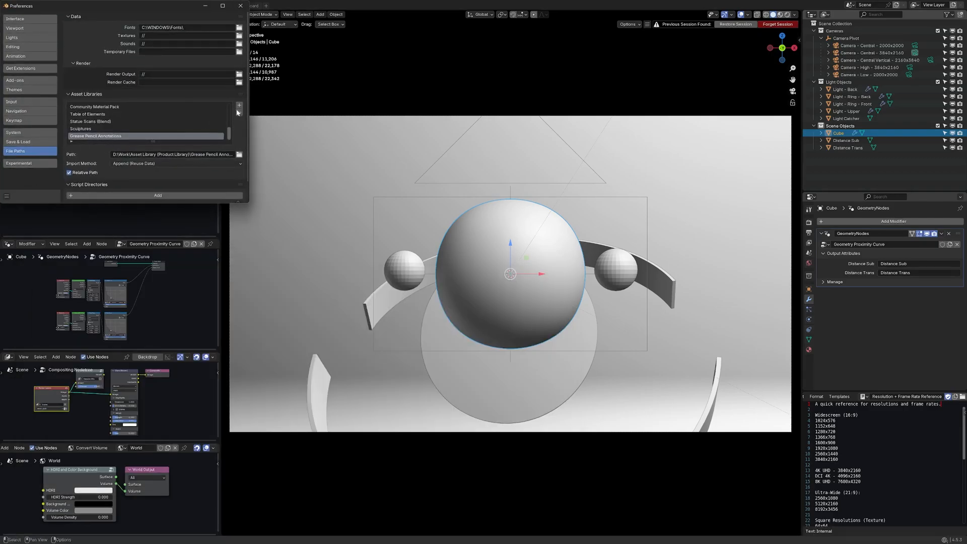
Add the Afterglow v2_2 folder as a new asset library under File Paths > Asset Libraries
left_click(237, 105)
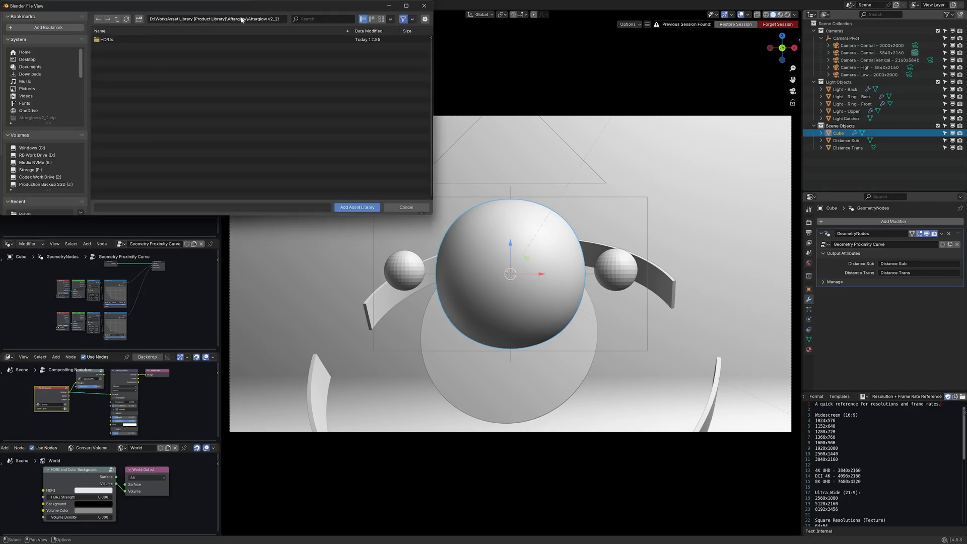
mouse_move(148, 35)
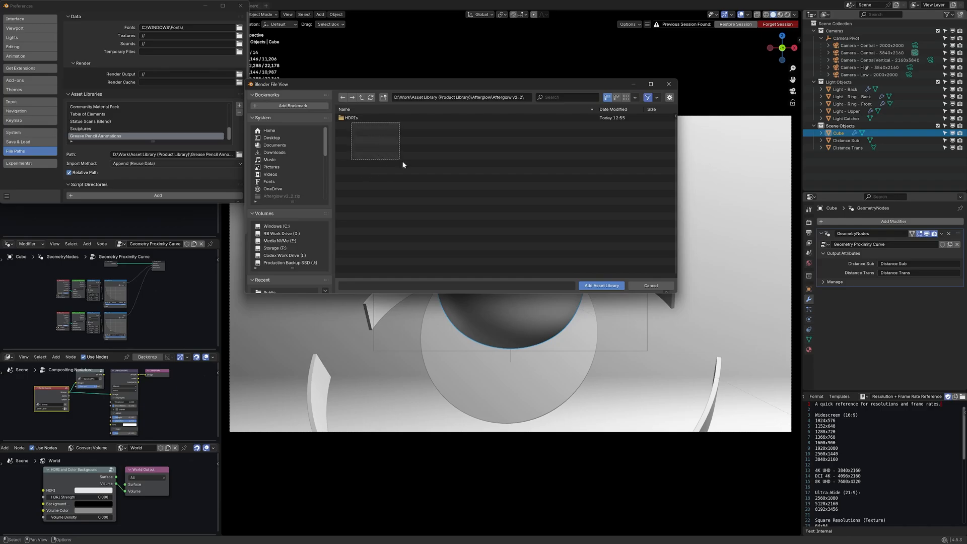
left_click(654, 98)
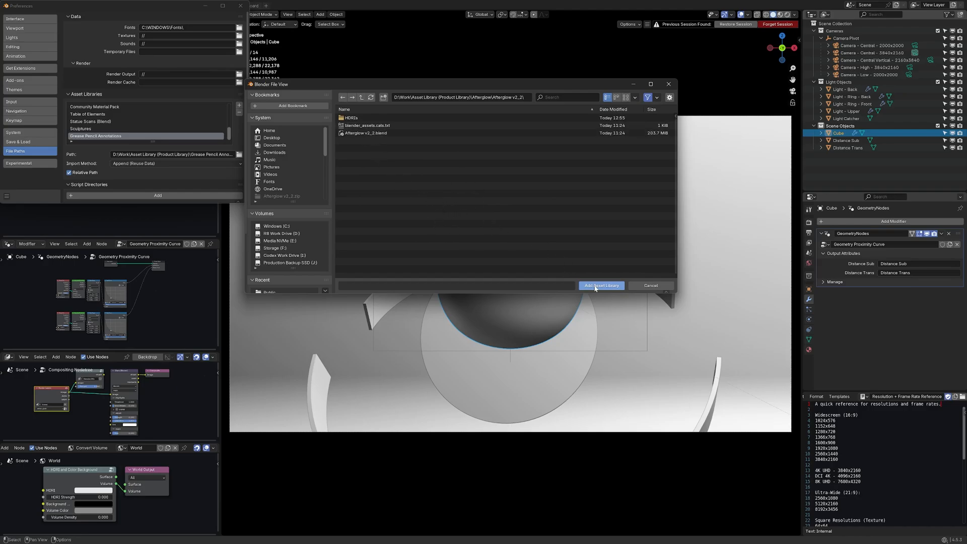
left_click(600, 285)
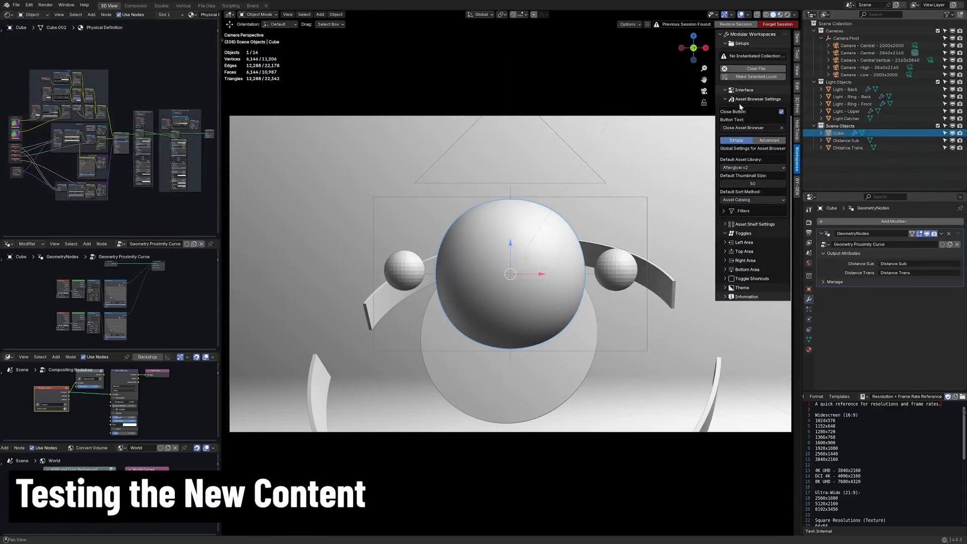
Clear the file of all contents via the Modular Workspaces Clear File button, confirming OK
left_click(755, 68)
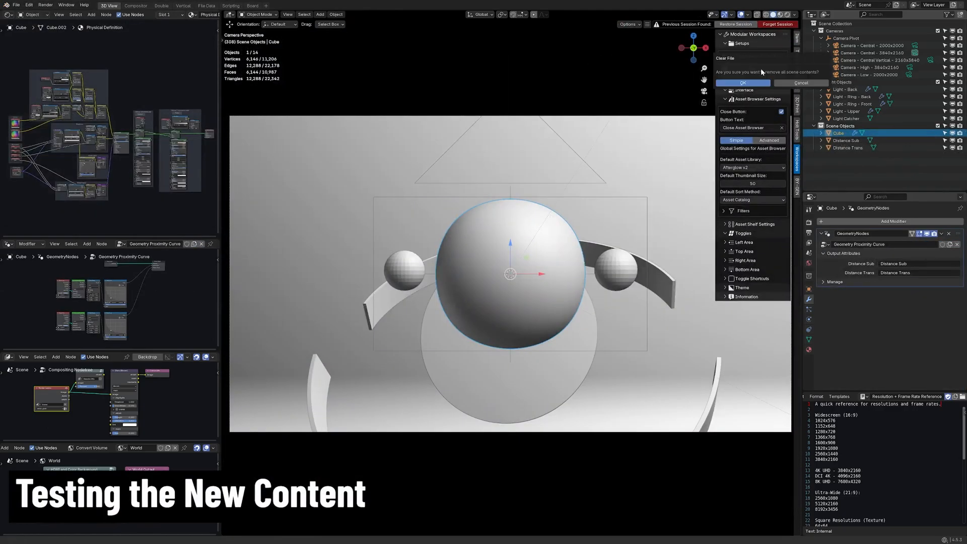
left_click(742, 82)
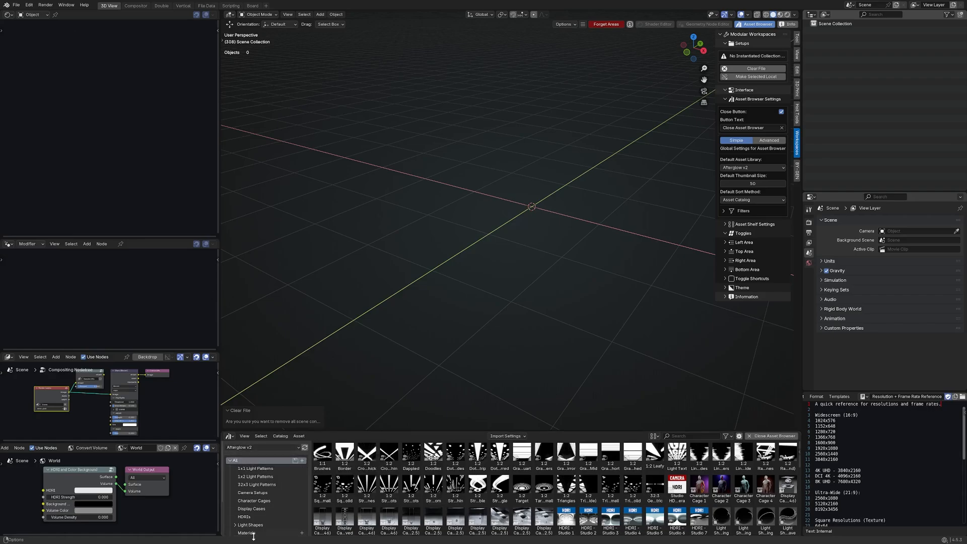
Drag Studio 6 from the Studio Environments catalog into the scene, returning to Display Cases
left_click(252, 509)
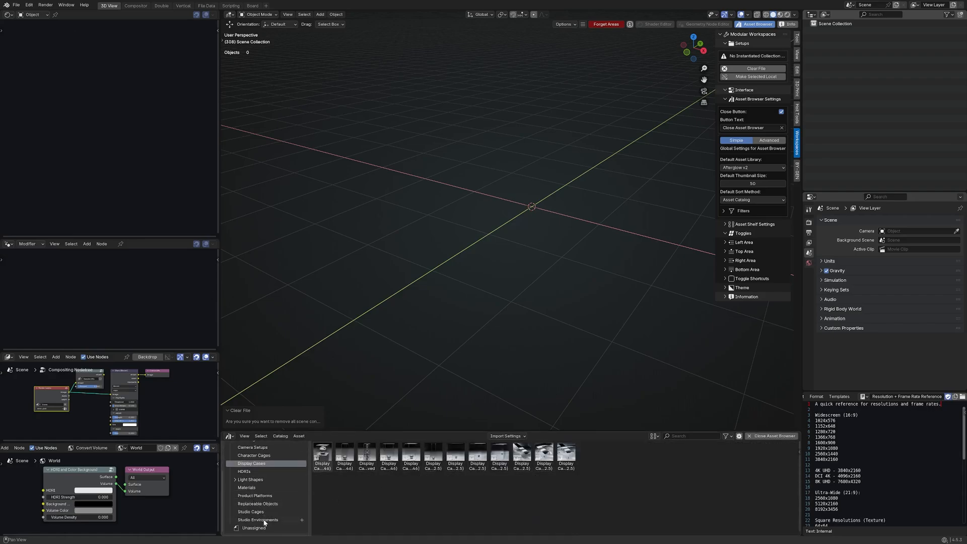
left_click(258, 520)
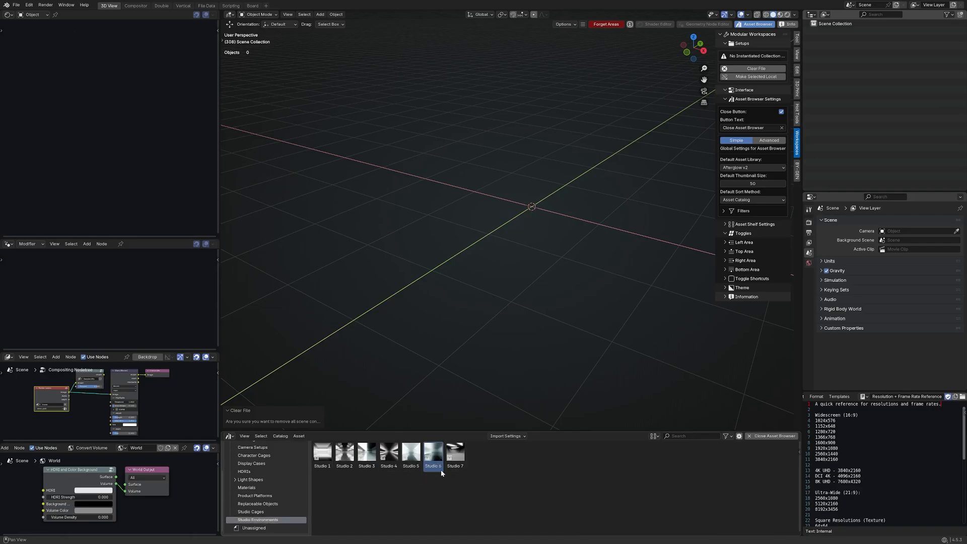
left_click(505, 437)
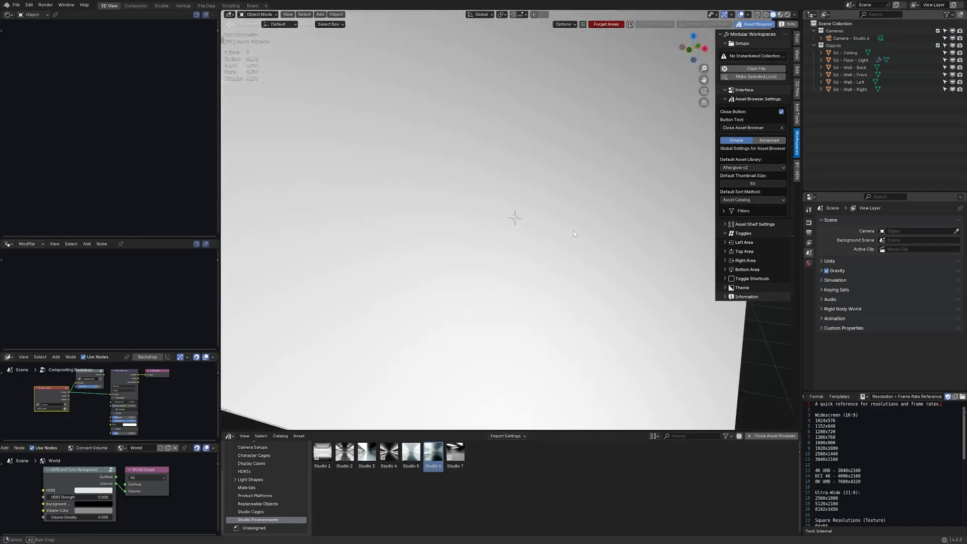
left_click(252, 463)
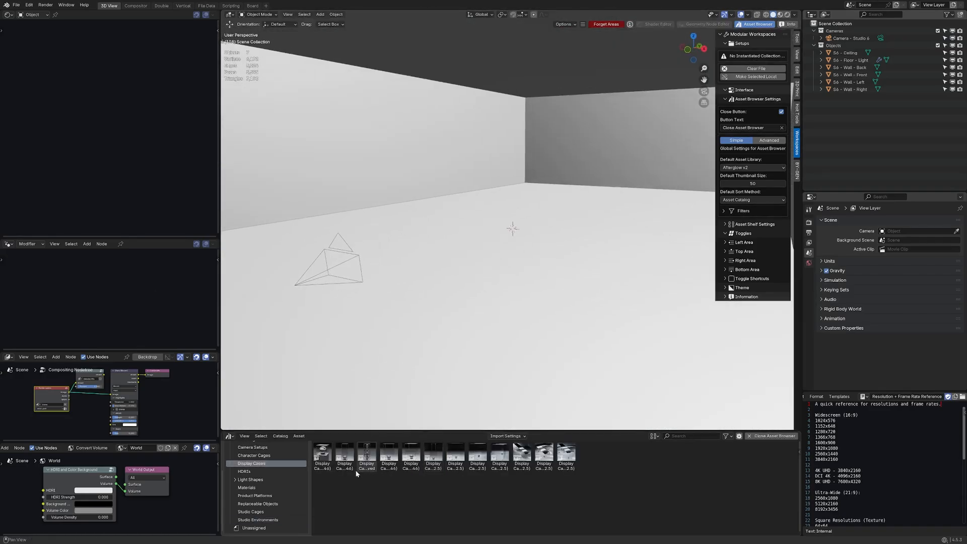
Switch the asset browser display to large thumbnails
left_click(653, 436)
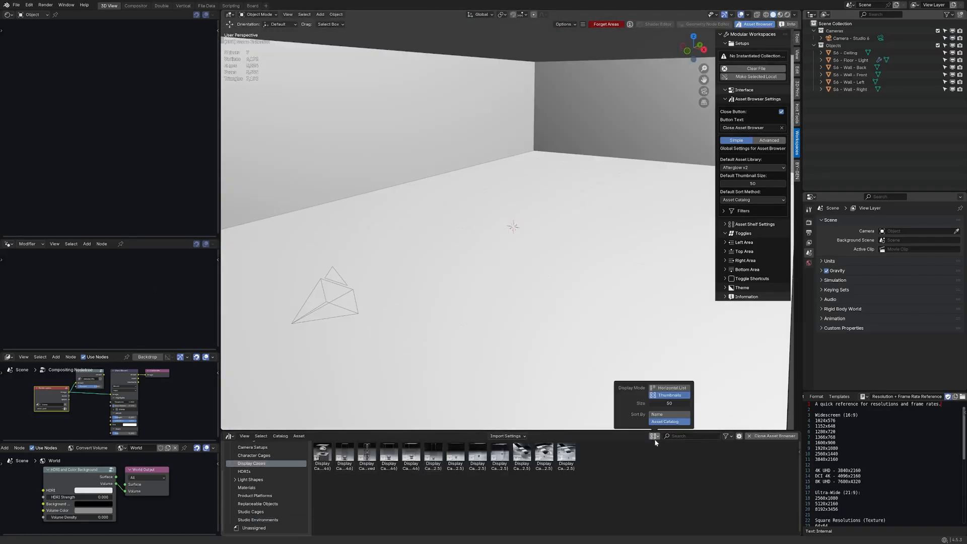
double_click(321, 454)
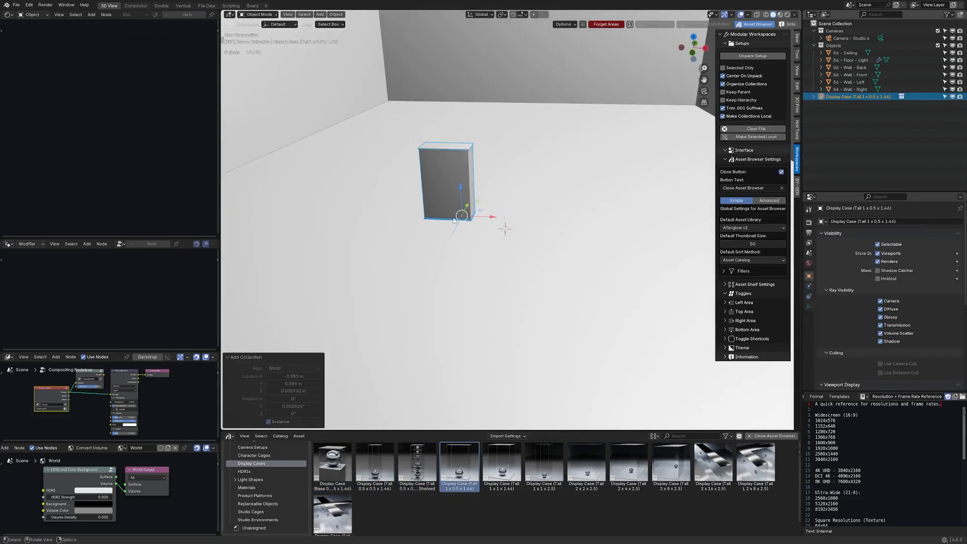
Try the 1 x 1 x 1.44 tall and 2 x 16 x 2.5 long display cases rendered, then remove them
left_click(501, 462)
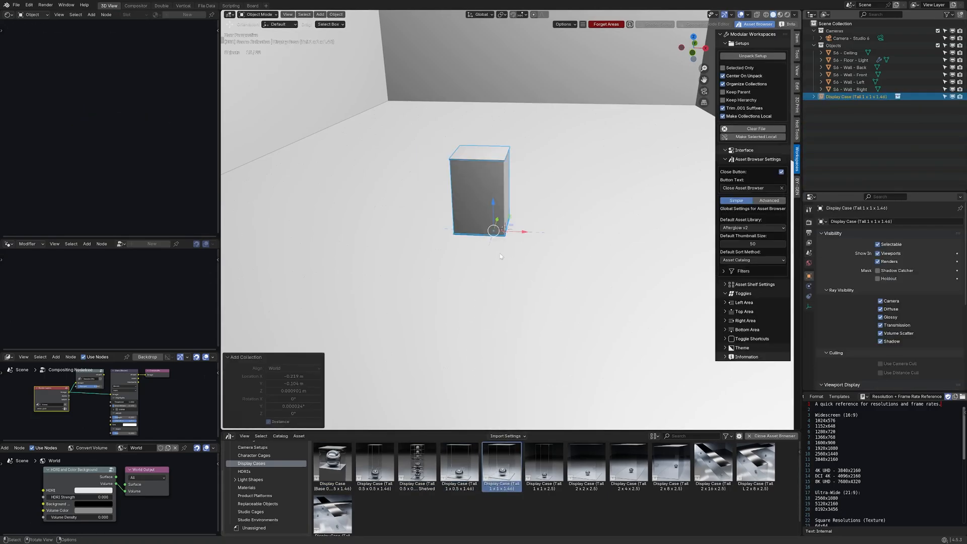
left_click(584, 463)
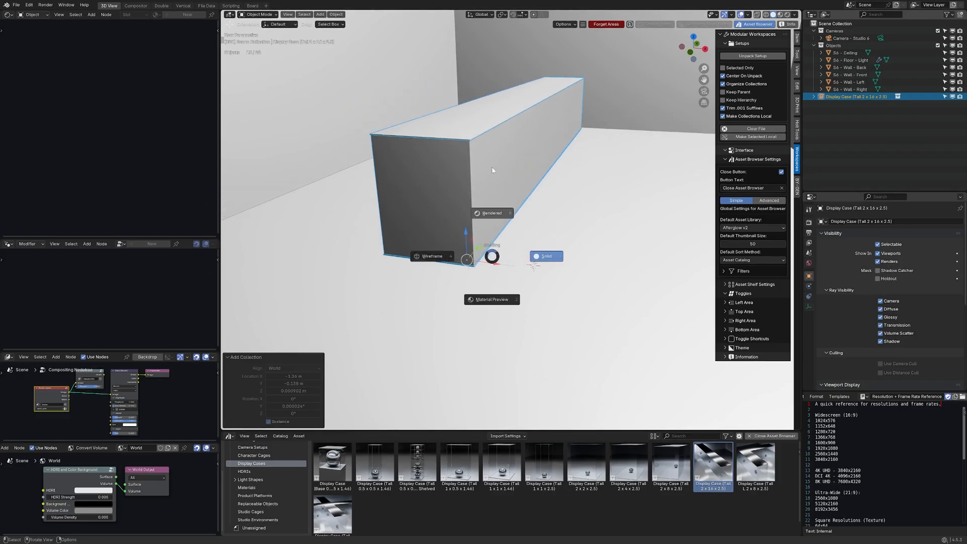
left_click(491, 213)
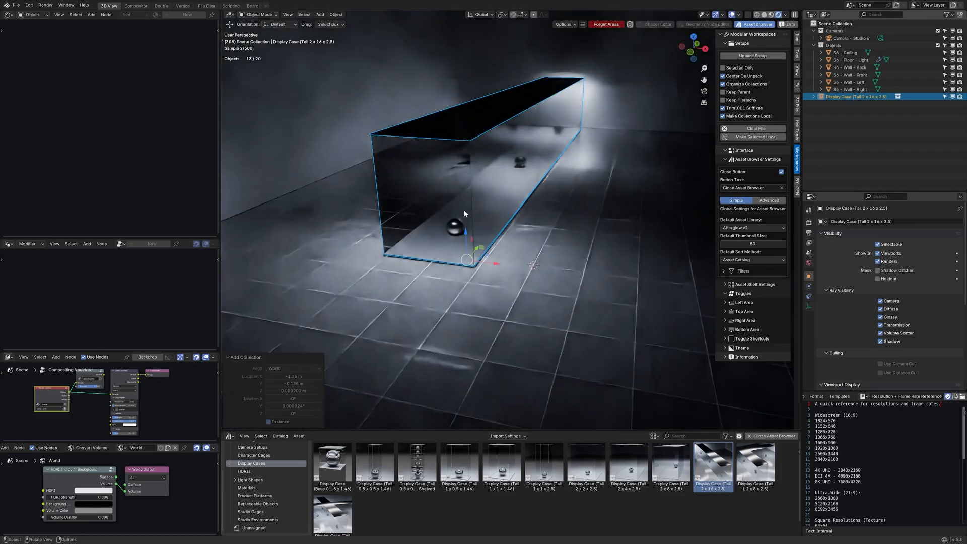
left_click(757, 465)
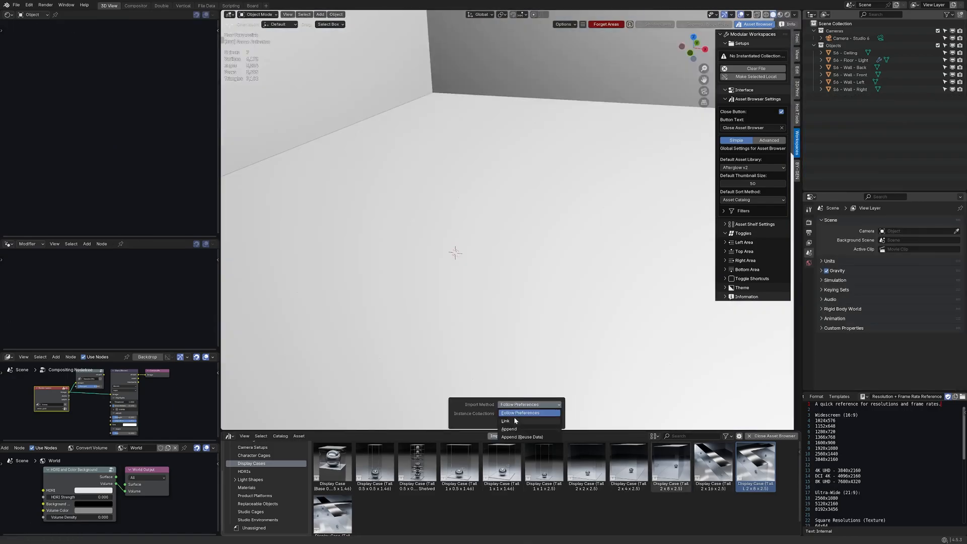
Append the Tall L 2 x 8 x 2.5 case and inspect its ceiling piece and light strips in the Outliner
left_click(529, 411)
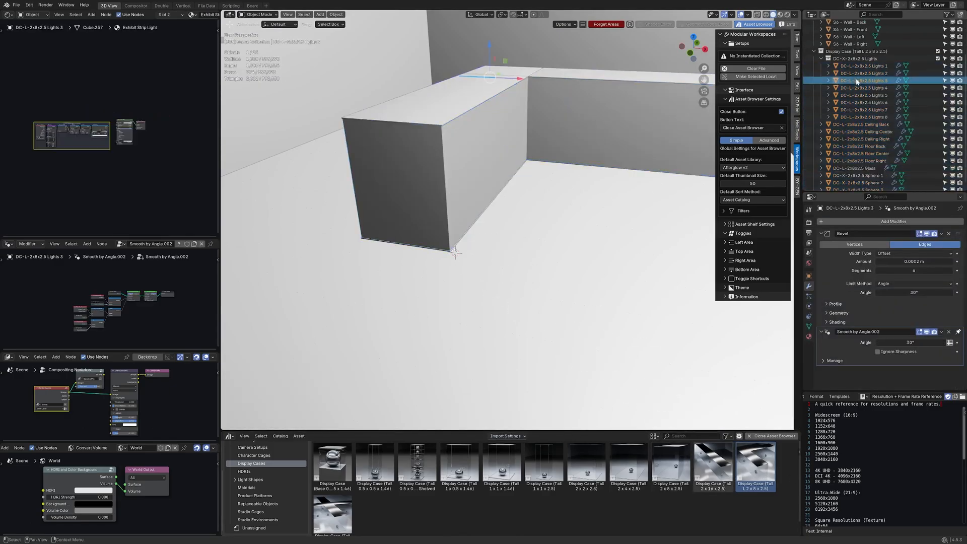
left_click(863, 124)
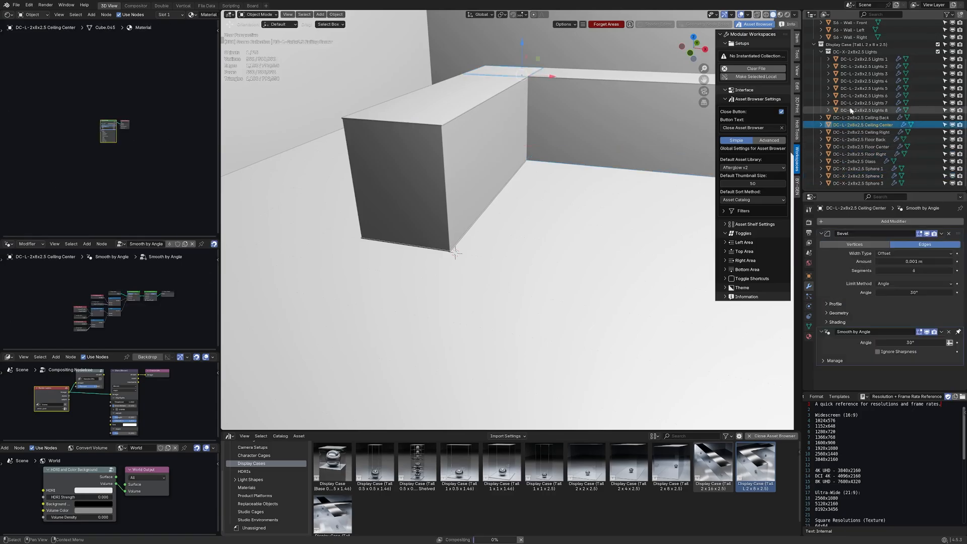
left_click(863, 66)
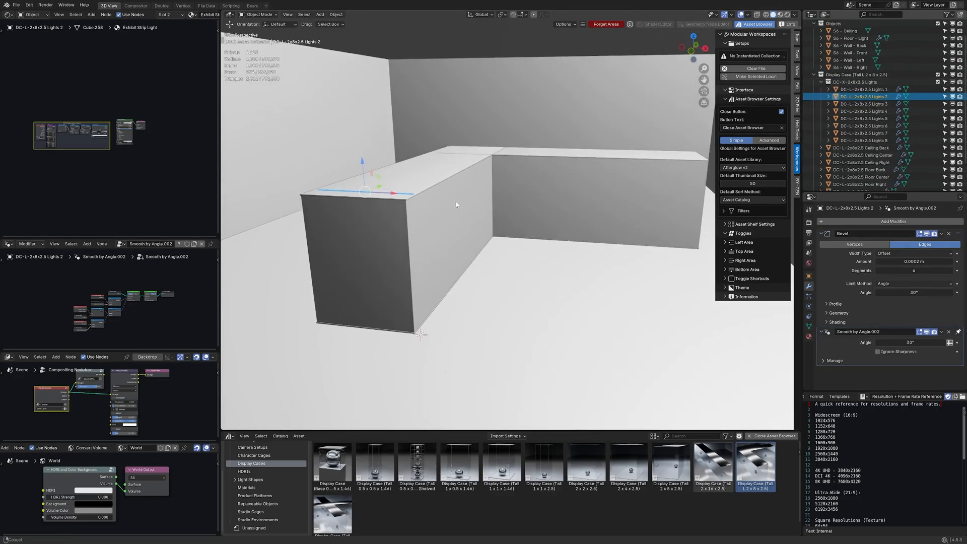
right_click(851, 75)
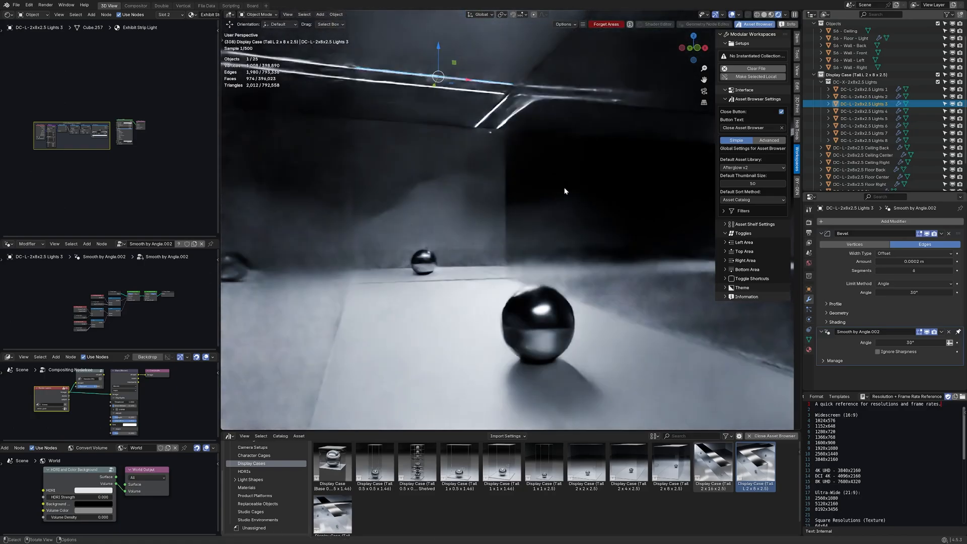
left_click(862, 155)
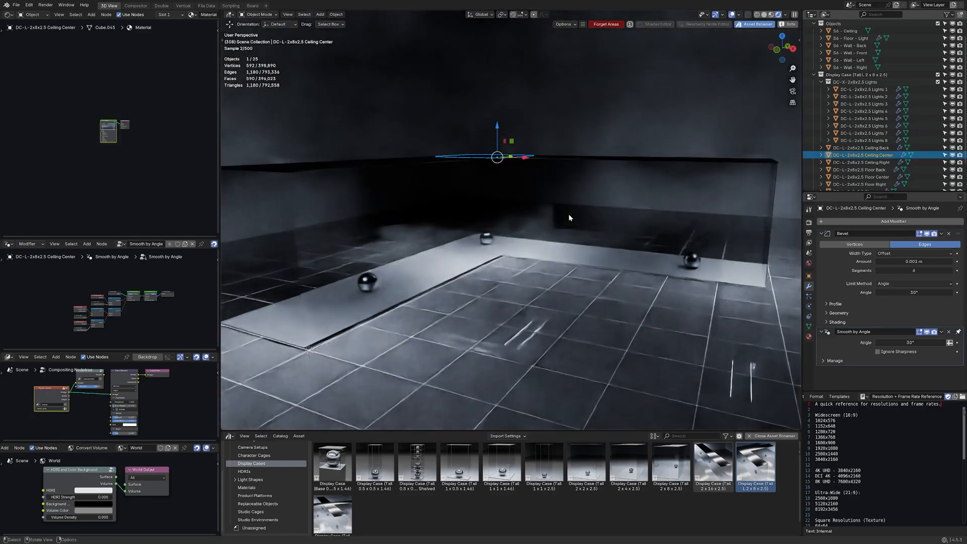